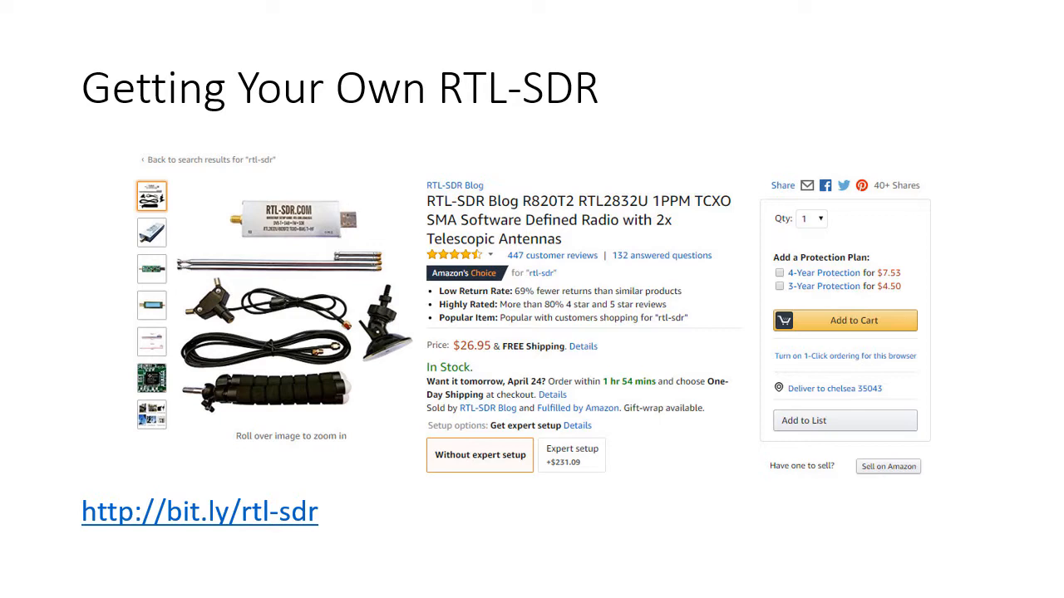
- Advance the slideshow past the 'Getting Your Own RTL-SDR' slide
key("Right")
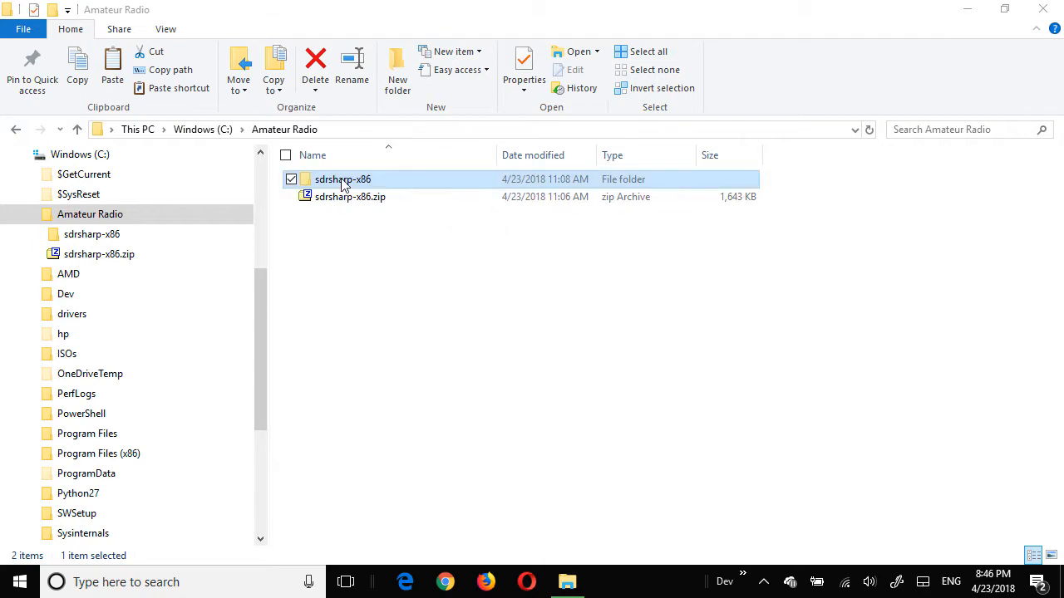
- Enter the sdrsharp-x86 folder and bring up the run actions for install-rtlsdr.bat
double_click(342, 180)
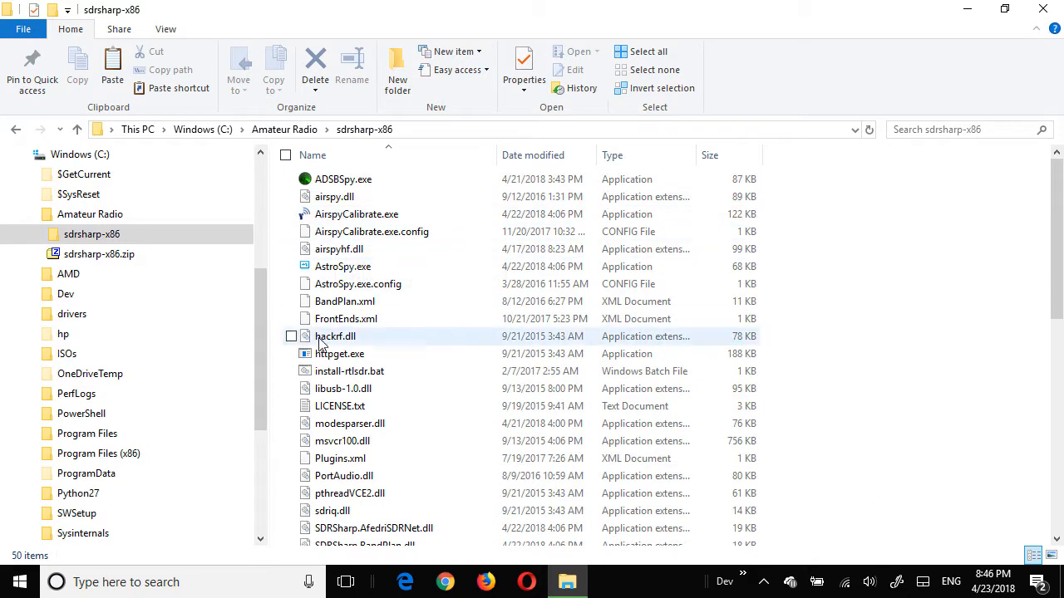
left_click(349, 371)
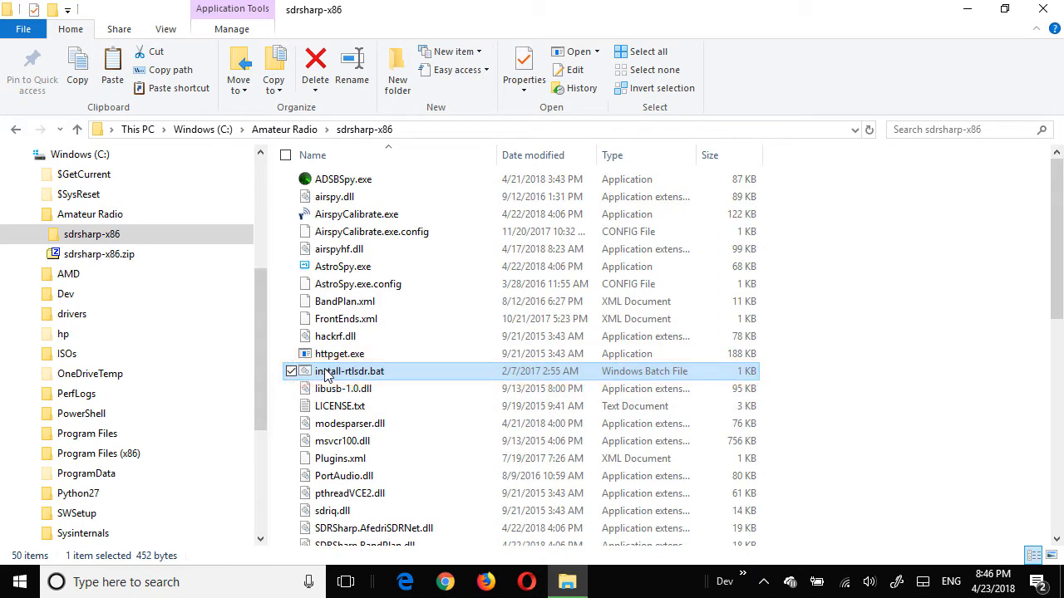
right_click(349, 371)
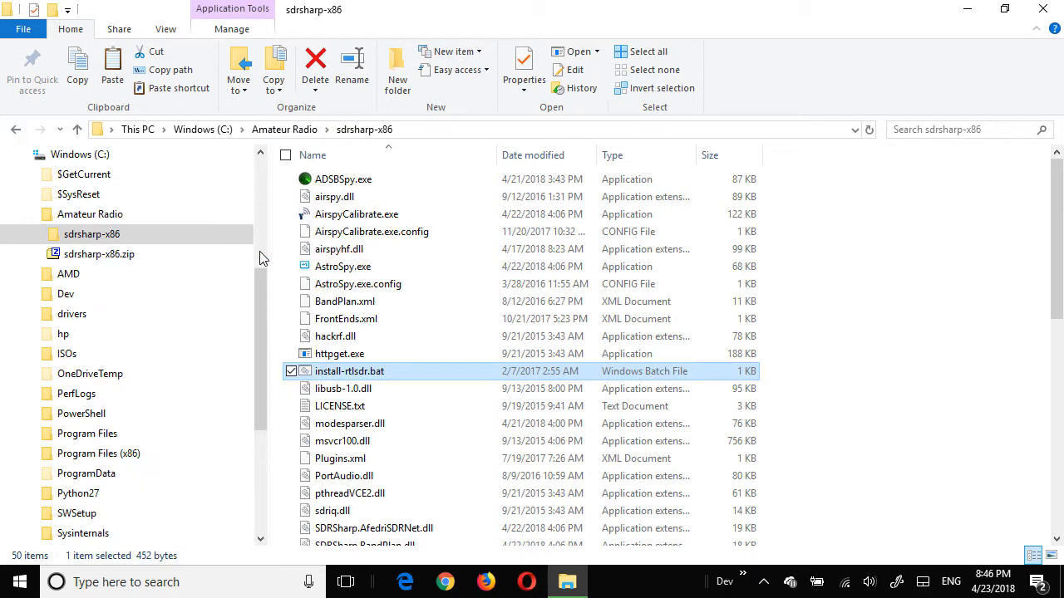
mouse_move(342, 389)
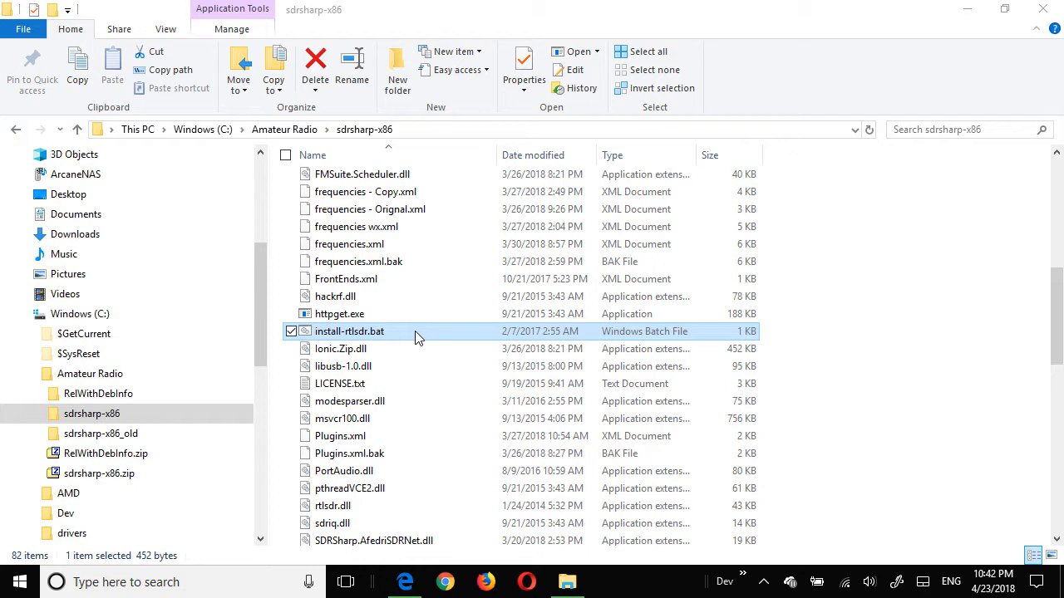
scroll("down", 3)
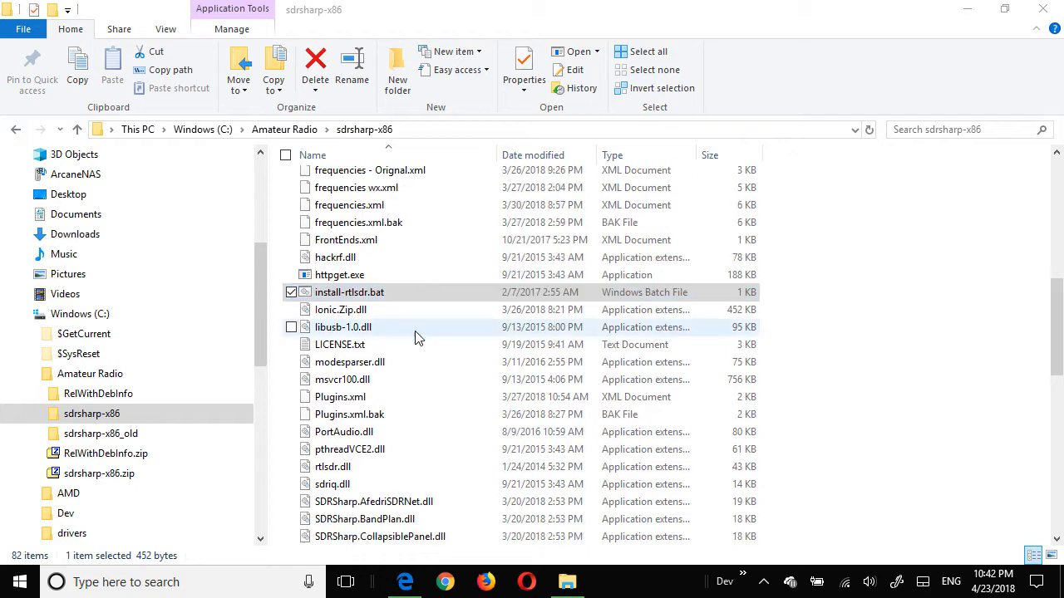
scroll("down", 3)
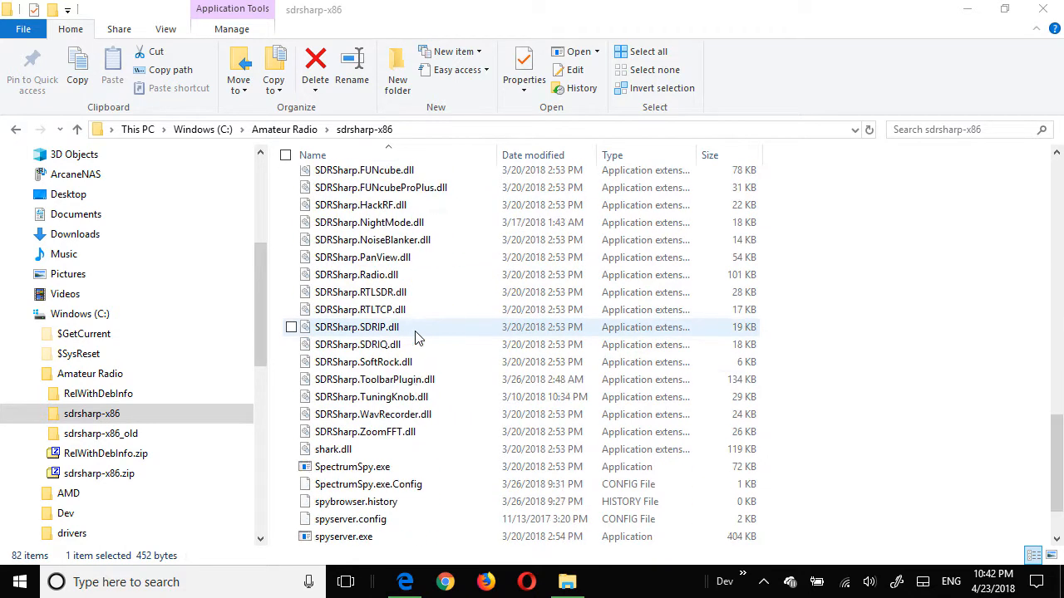
scroll("down", 3)
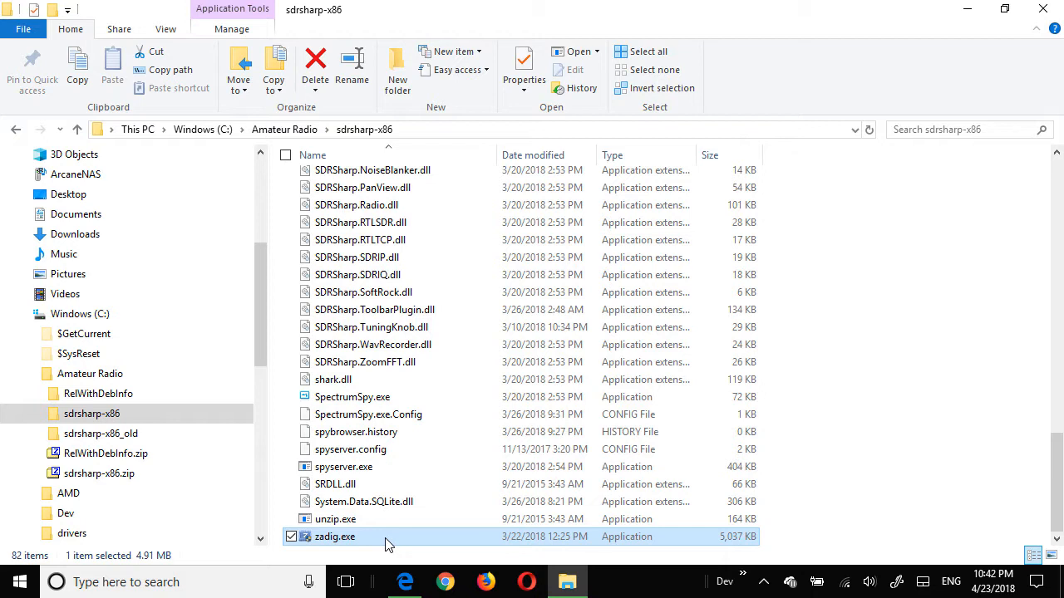
left_click(404, 582)
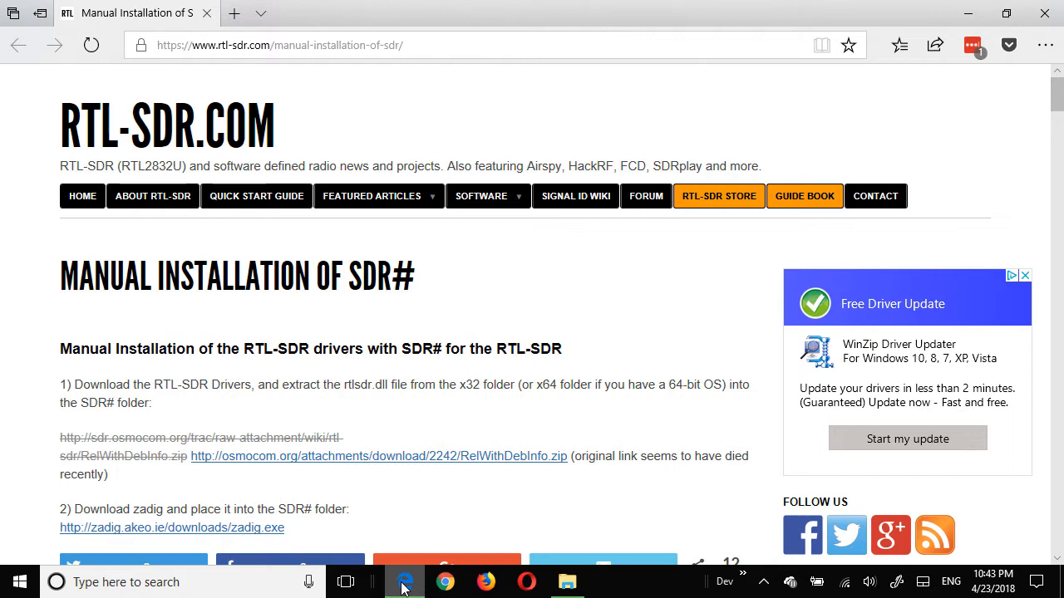
mouse_move(415, 588)
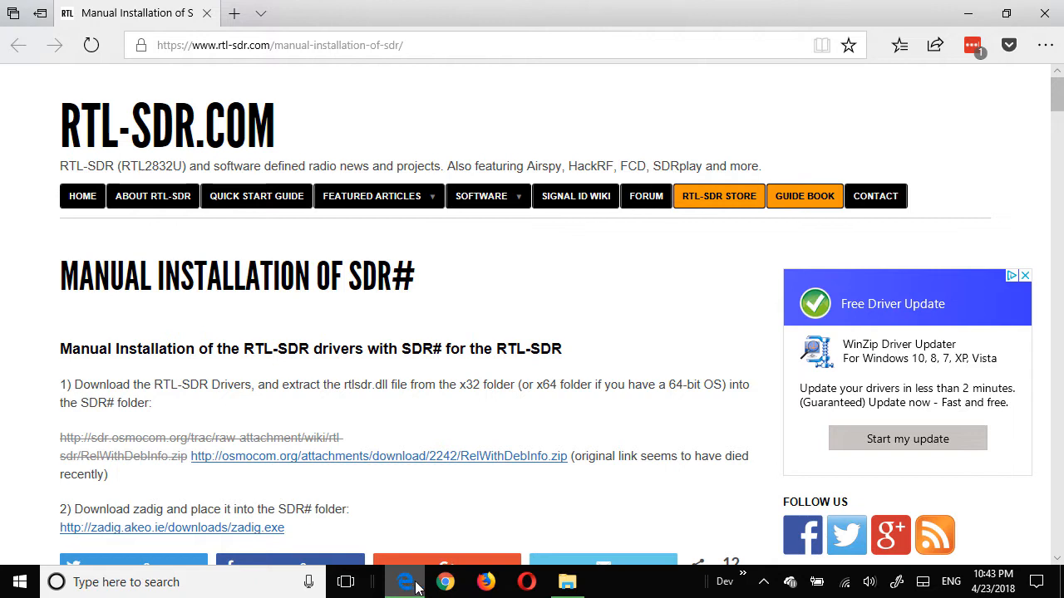
- Launch Zadig, list all devices, verify Bulk-In Interface 0 uses WinUSB, then close it
left_click(567, 582)
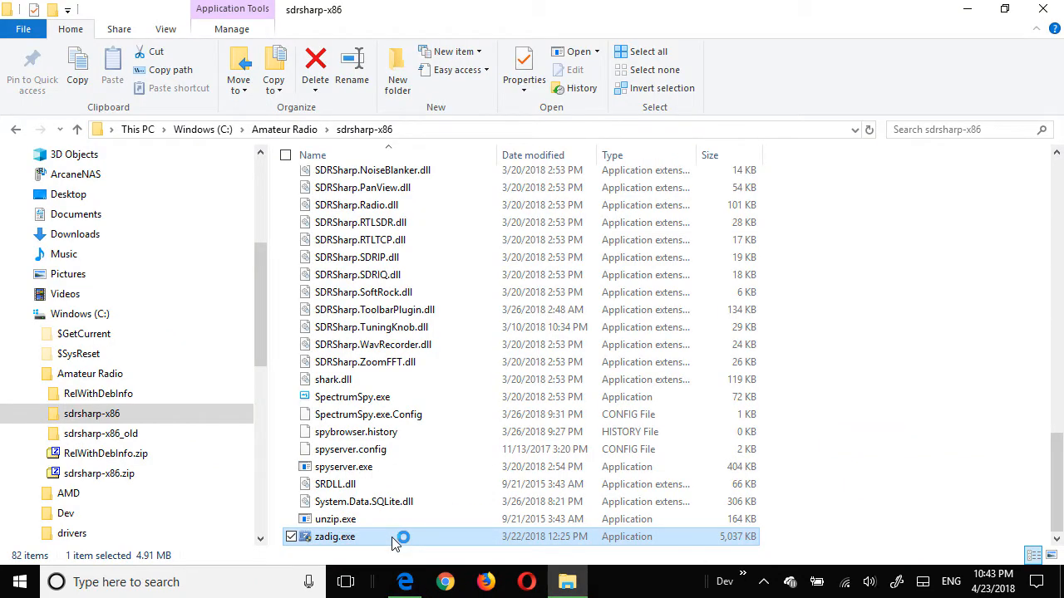
double_click(336, 535)
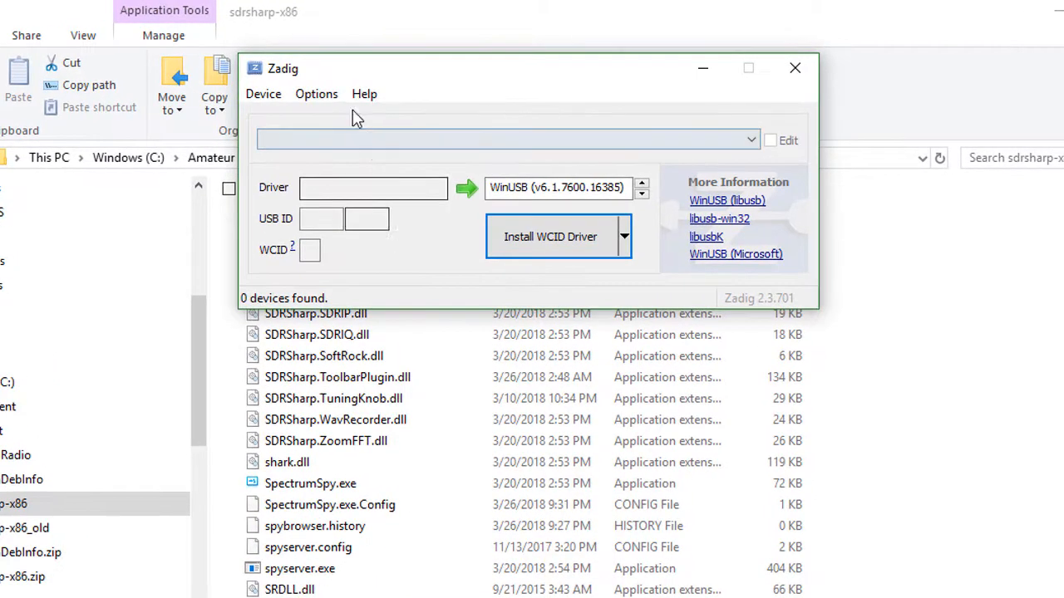
left_click(316, 94)
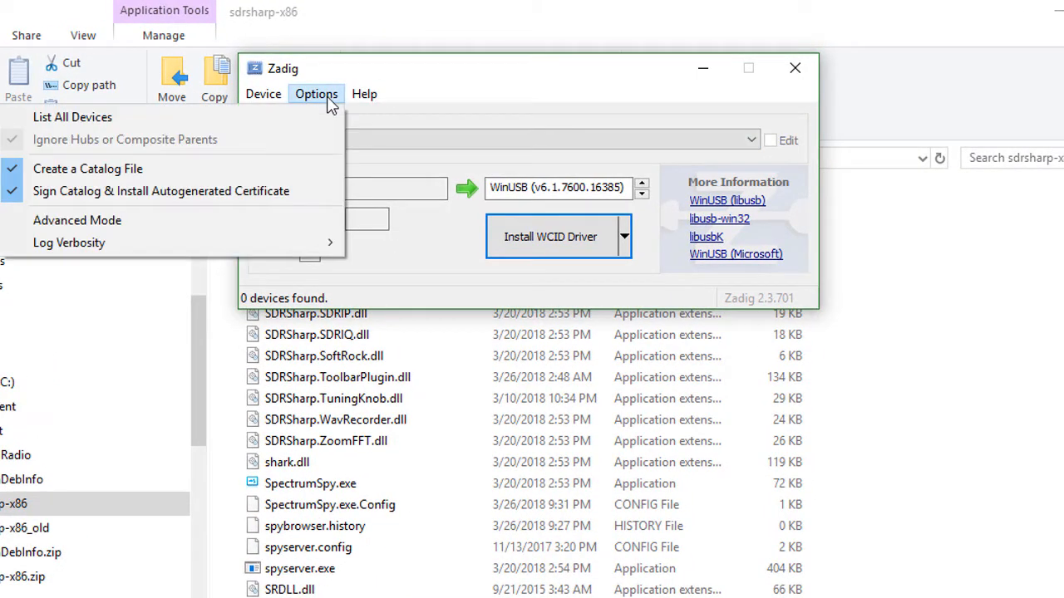
left_click(74, 116)
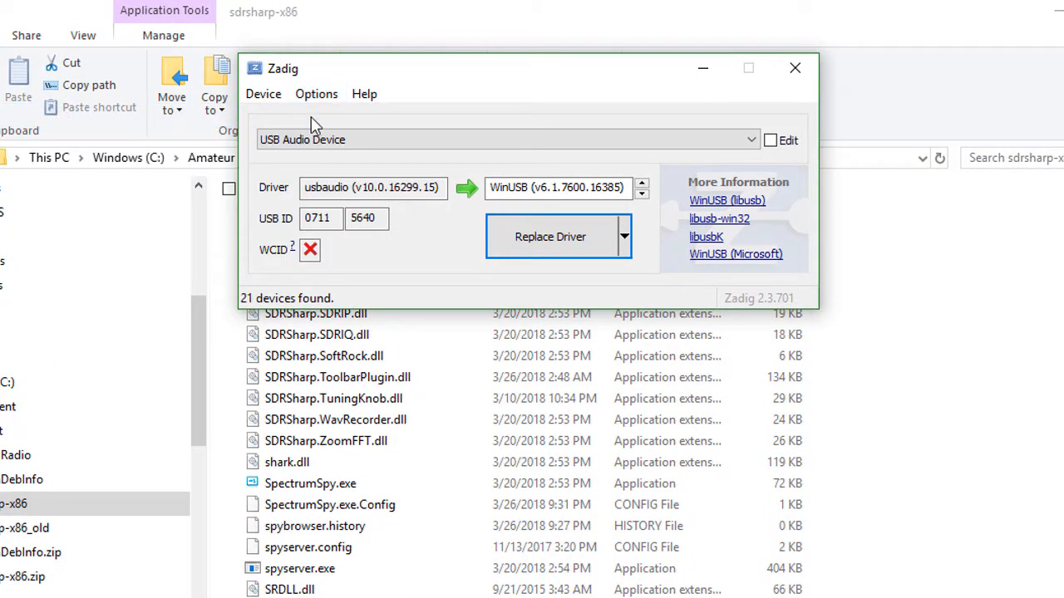
left_click(748, 139)
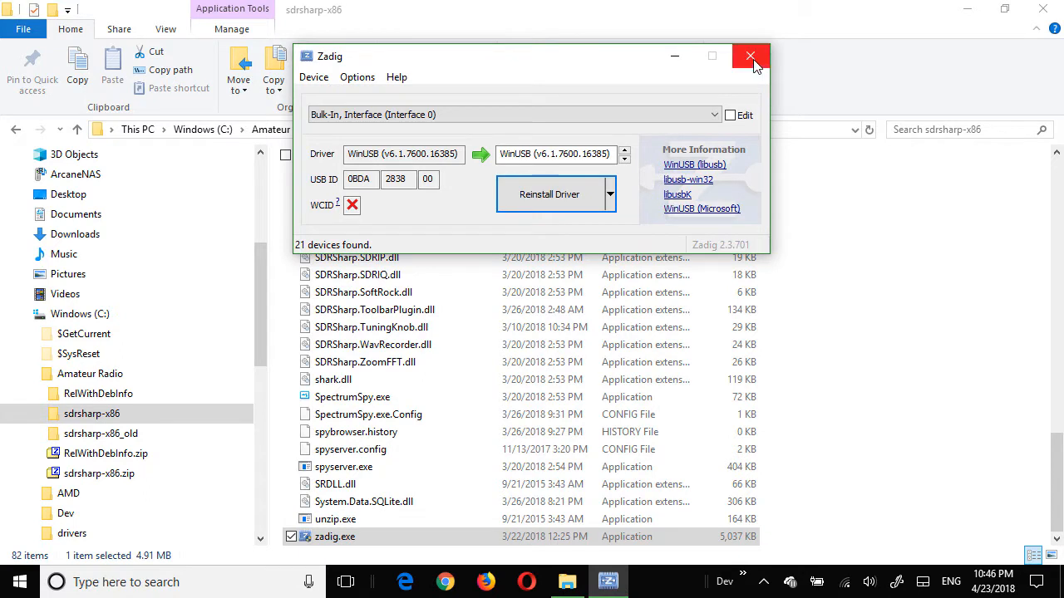
left_click(752, 57)
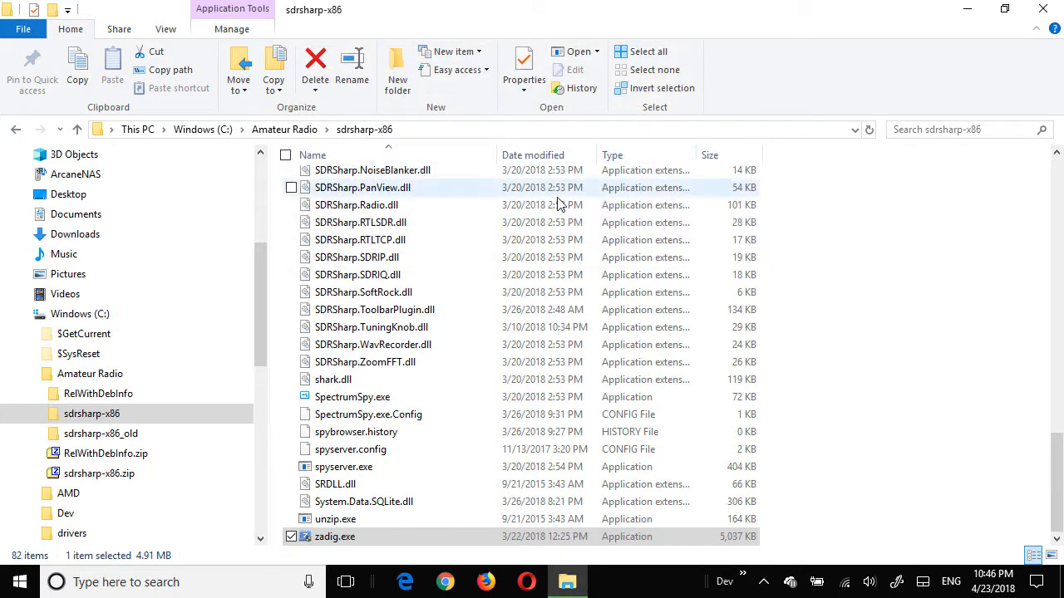
- Choose RTL-SDR (USB) as source and select the Generic RTL2832U OEM device in its settings
scroll("up", 3)
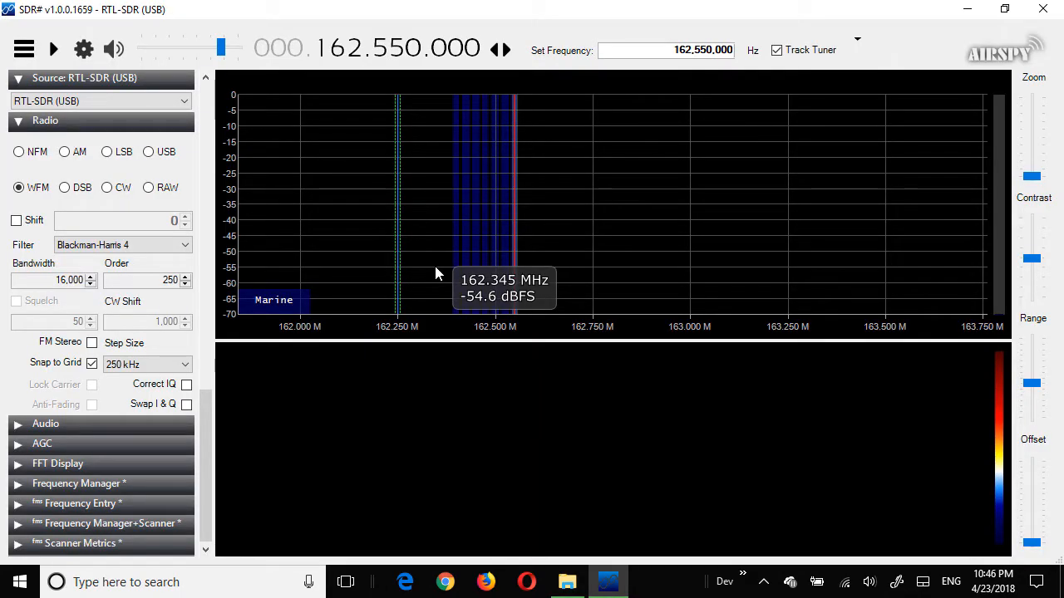
mouse_move(220, 141)
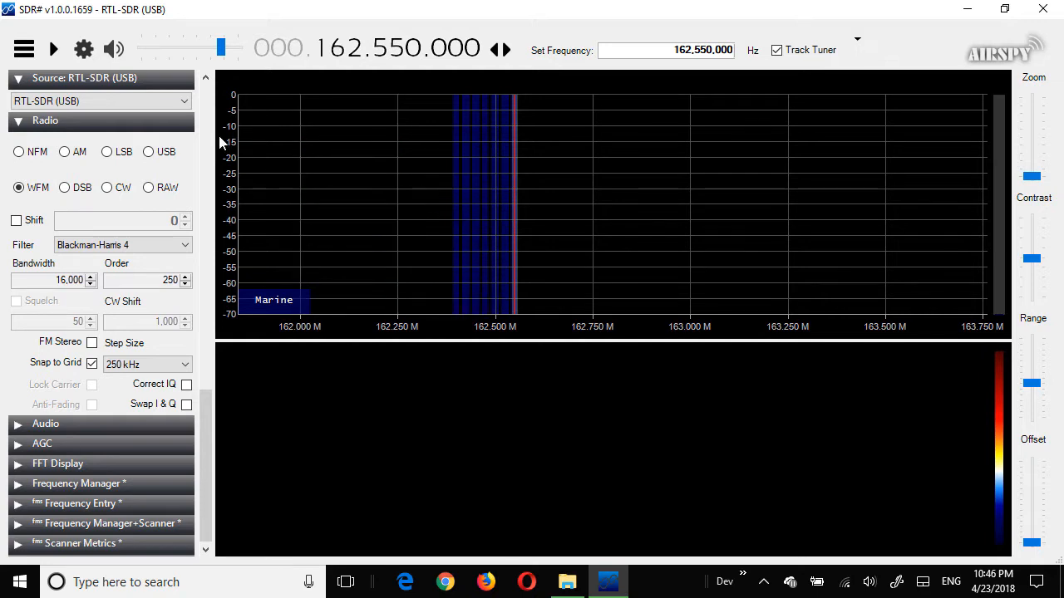
left_click(183, 102)
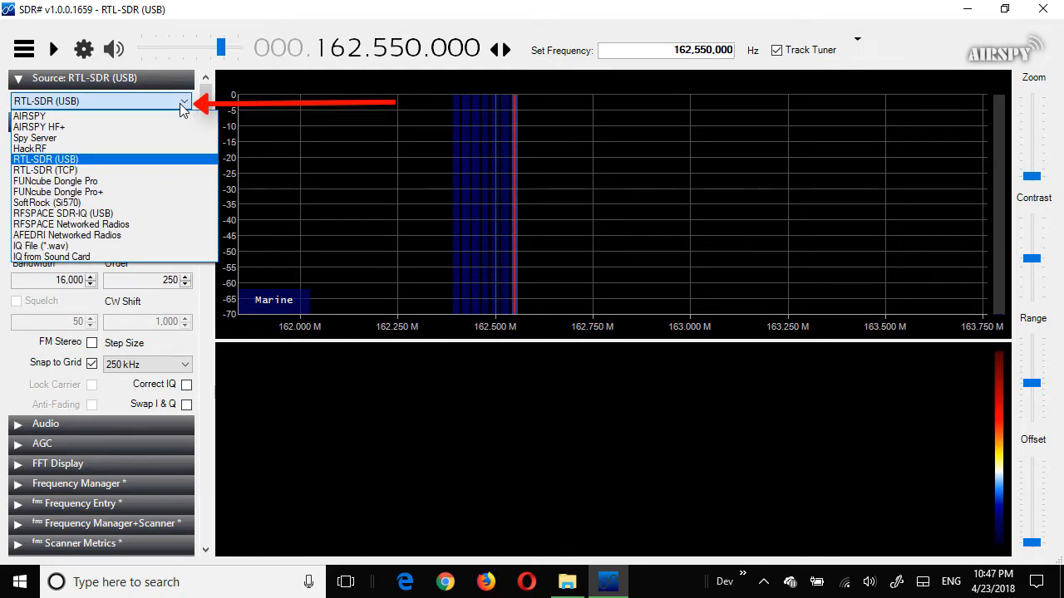
mouse_move(174, 163)
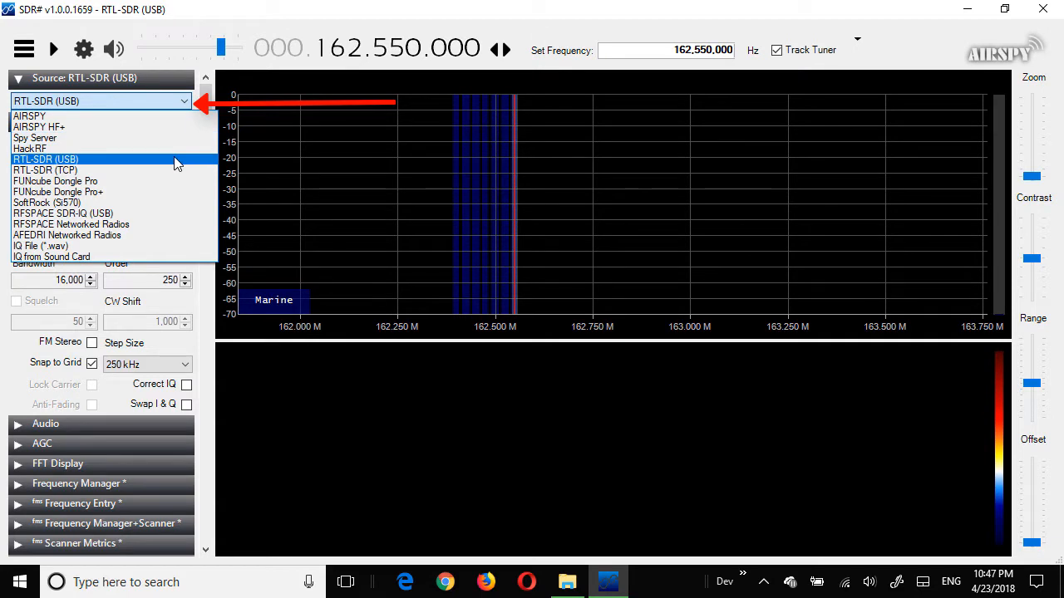
mouse_move(175, 150)
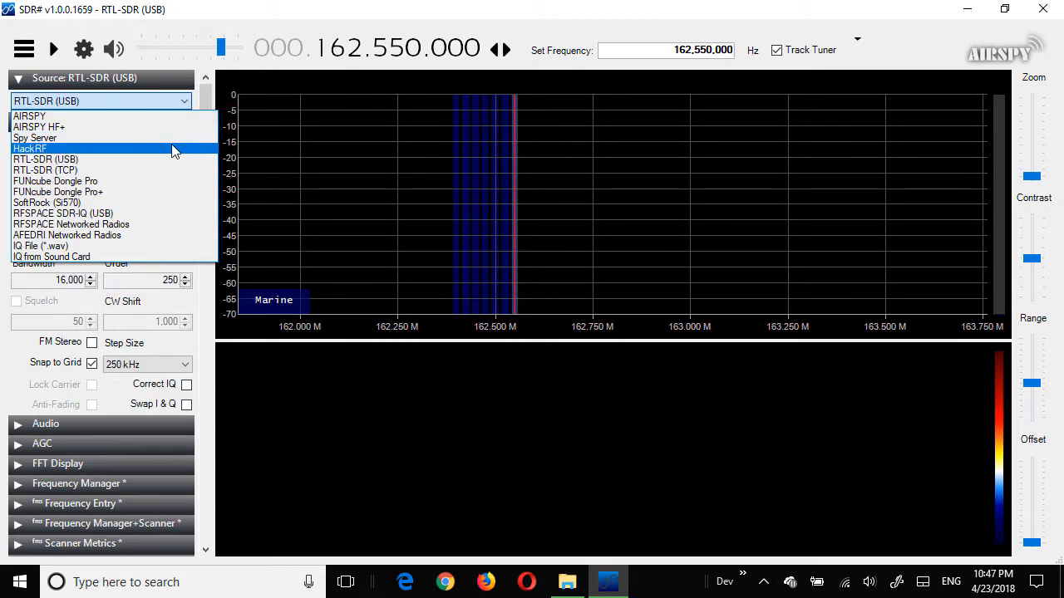
mouse_move(173, 116)
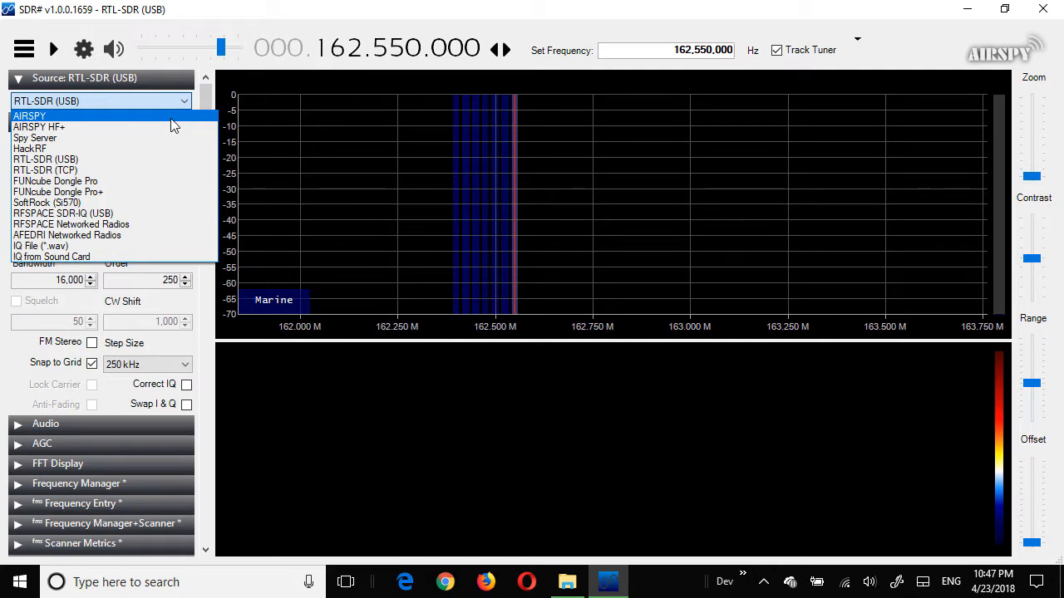
mouse_move(166, 160)
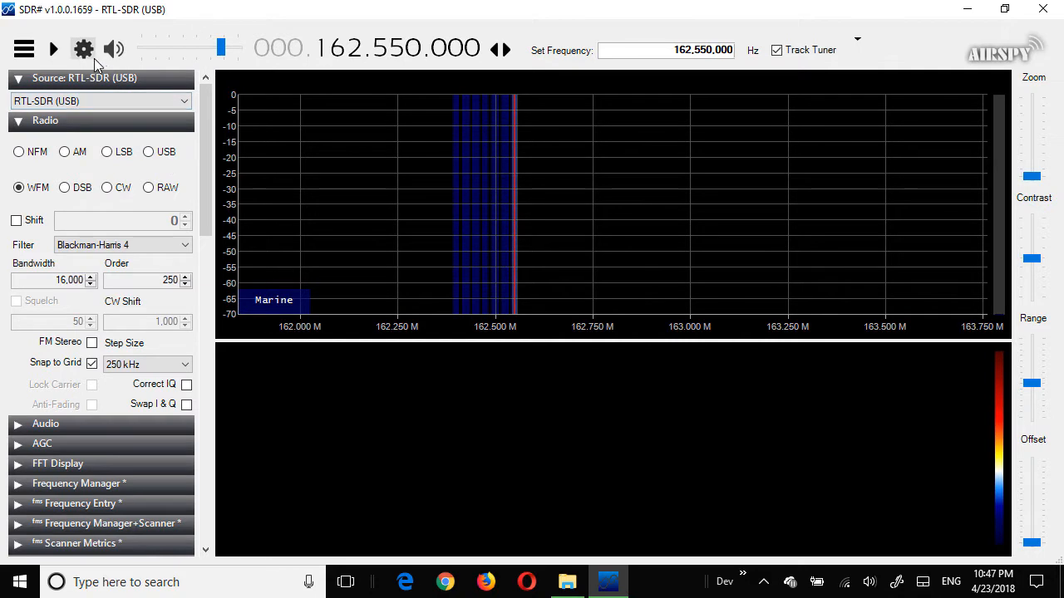
mouse_move(83, 50)
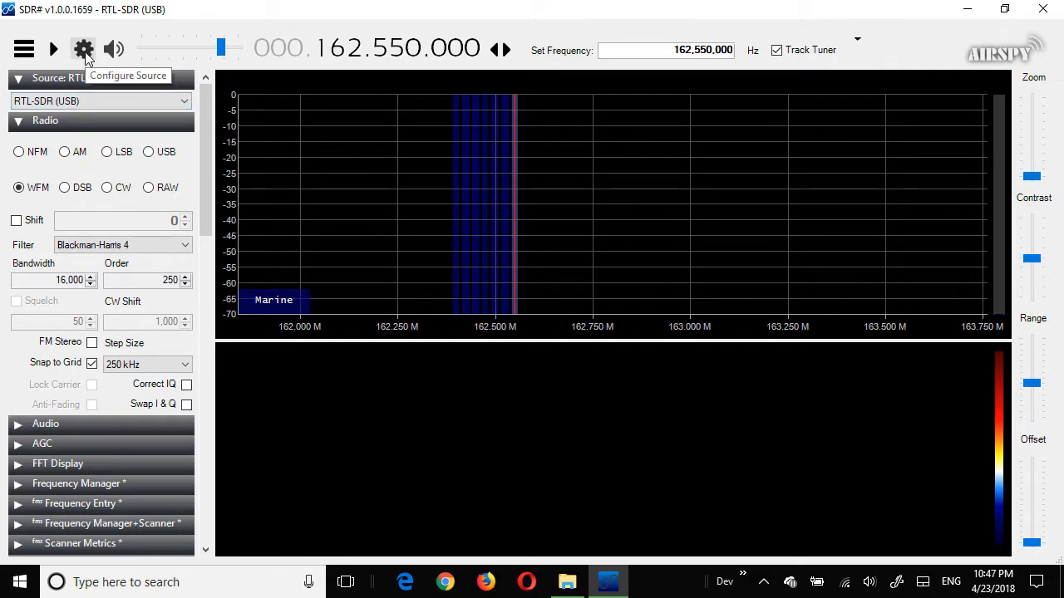
left_click(83, 50)
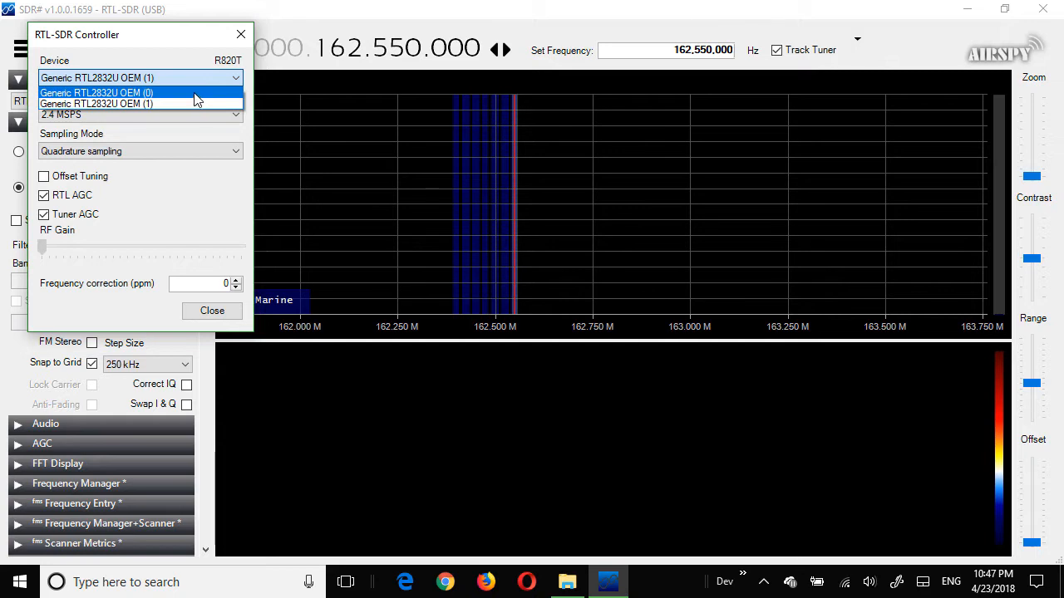
left_click(96, 103)
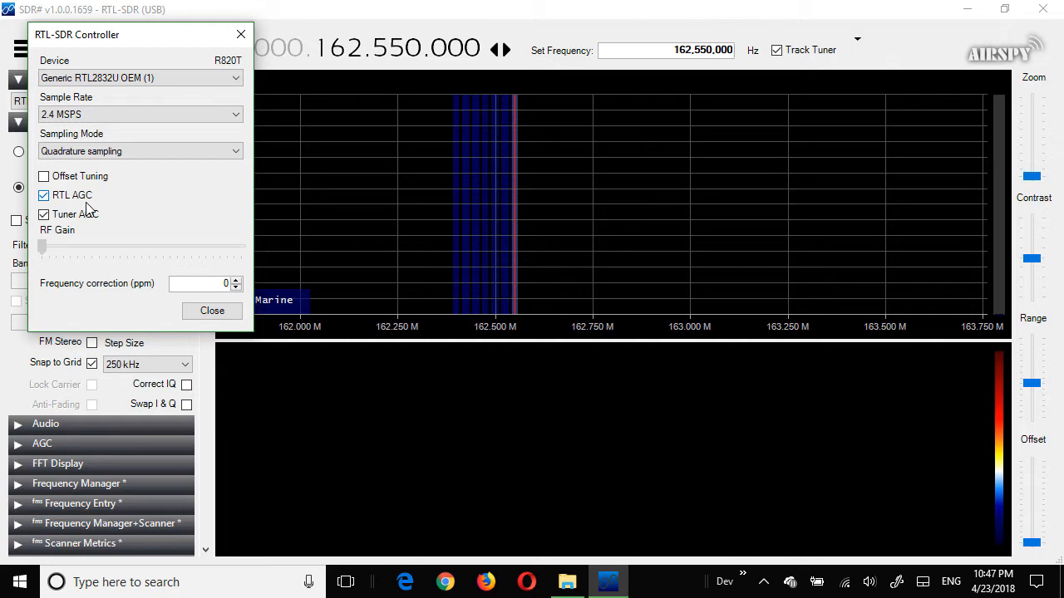
mouse_move(85, 222)
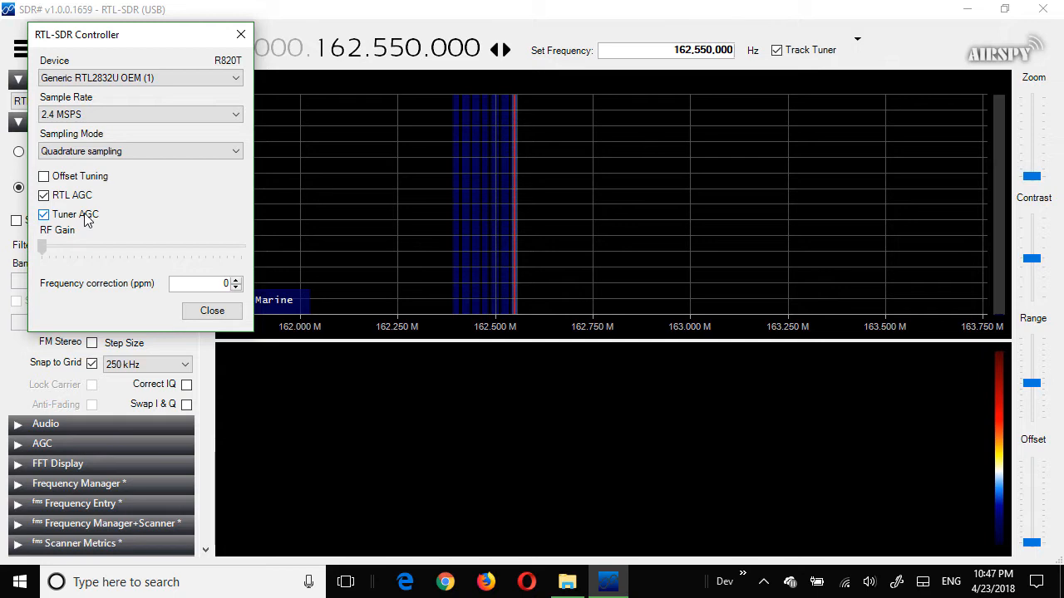
mouse_move(166, 258)
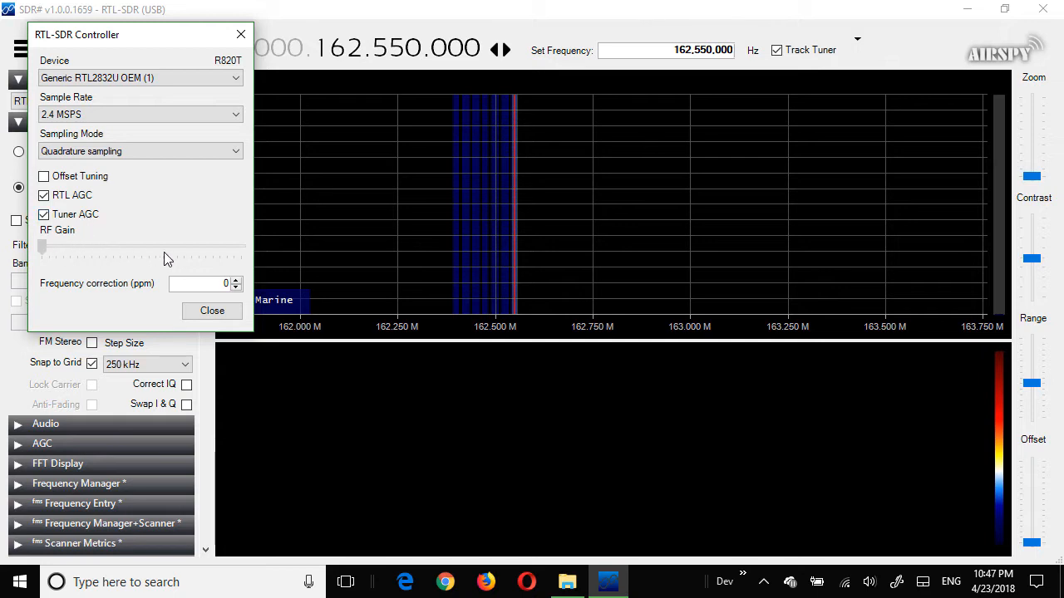
mouse_move(137, 256)
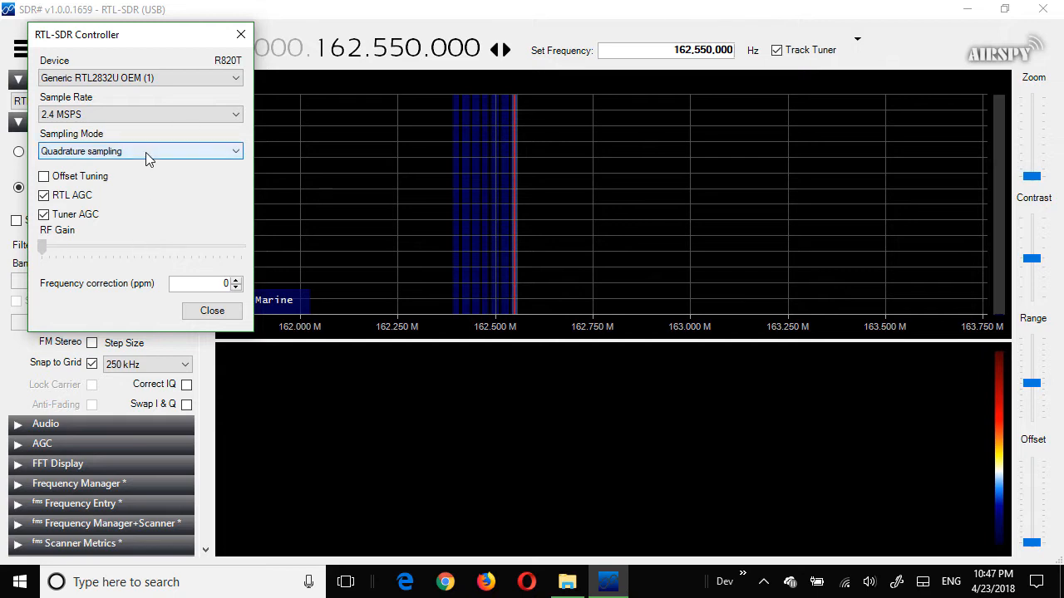
- Keep Quadrature sampling as the sampling mode and close the RTL-SDR Controller dialog
left_click(140, 150)
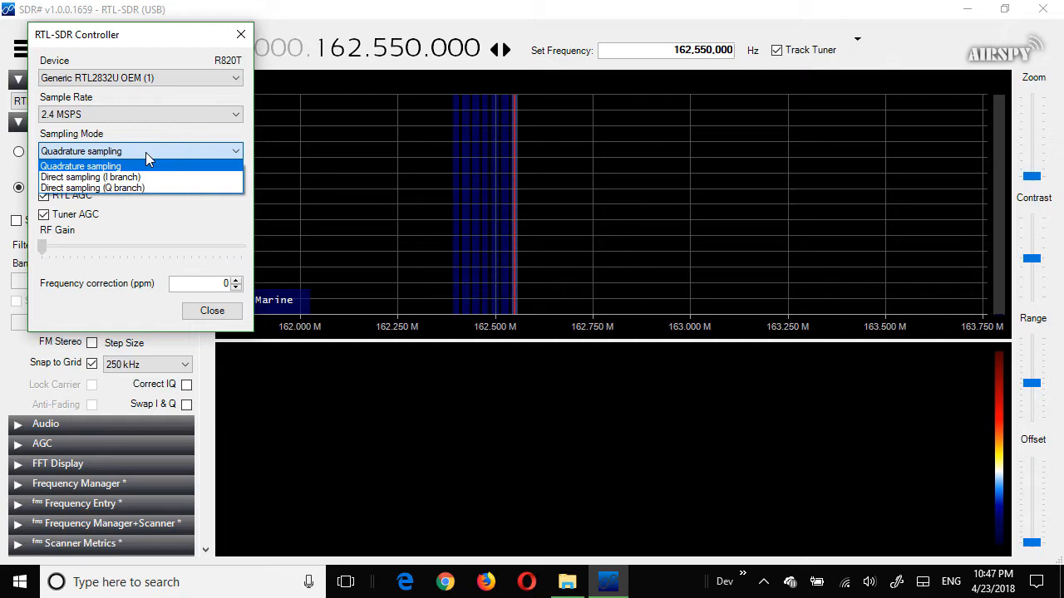
left_click(80, 166)
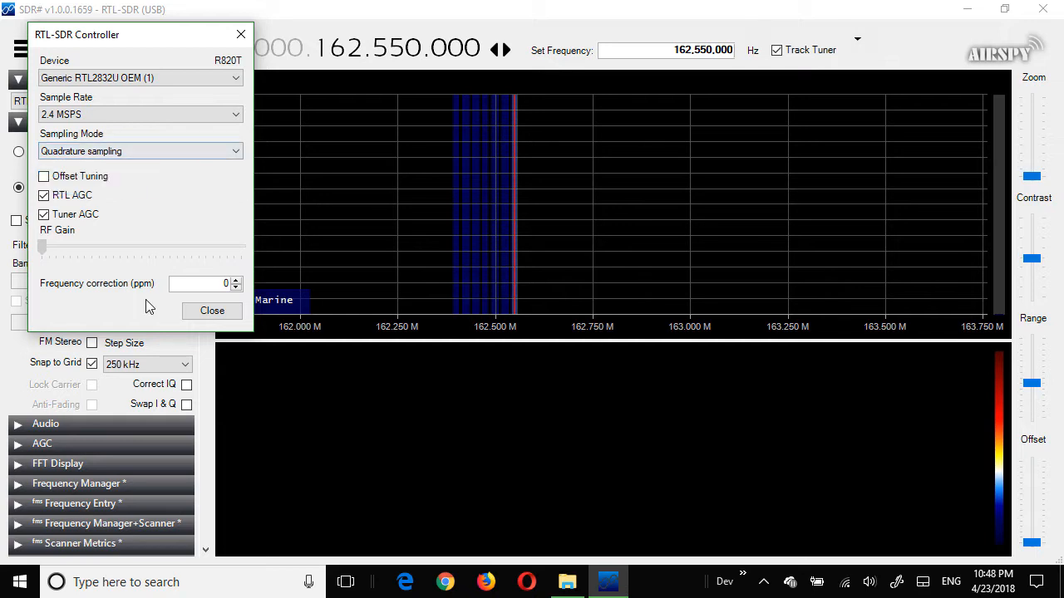
left_click(213, 311)
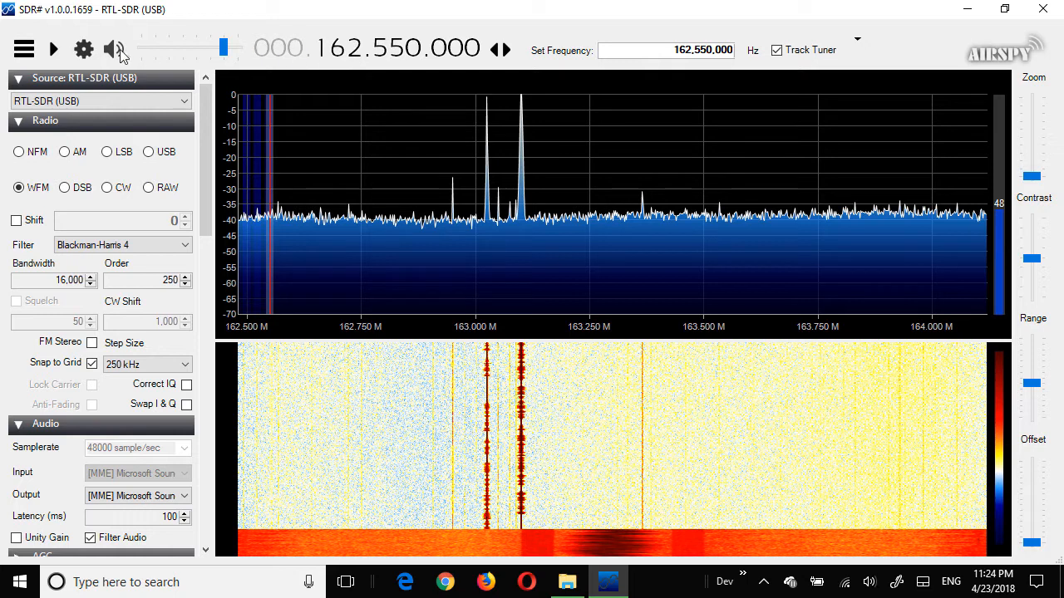
- Run the receiver to display the 162.5–164 MHz spectrum and waterfall
left_click(53, 48)
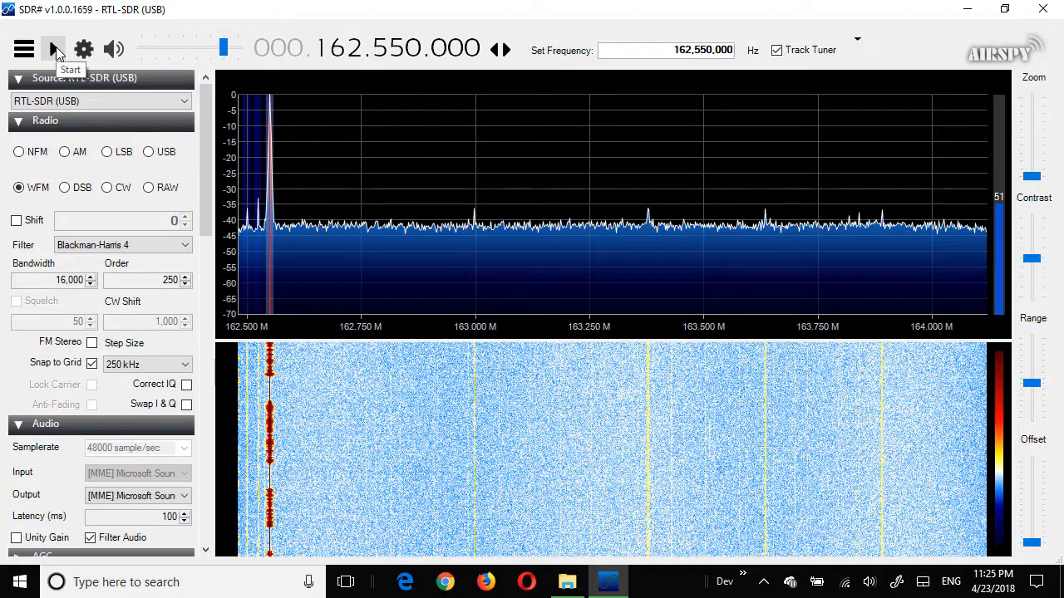
mouse_move(858, 175)
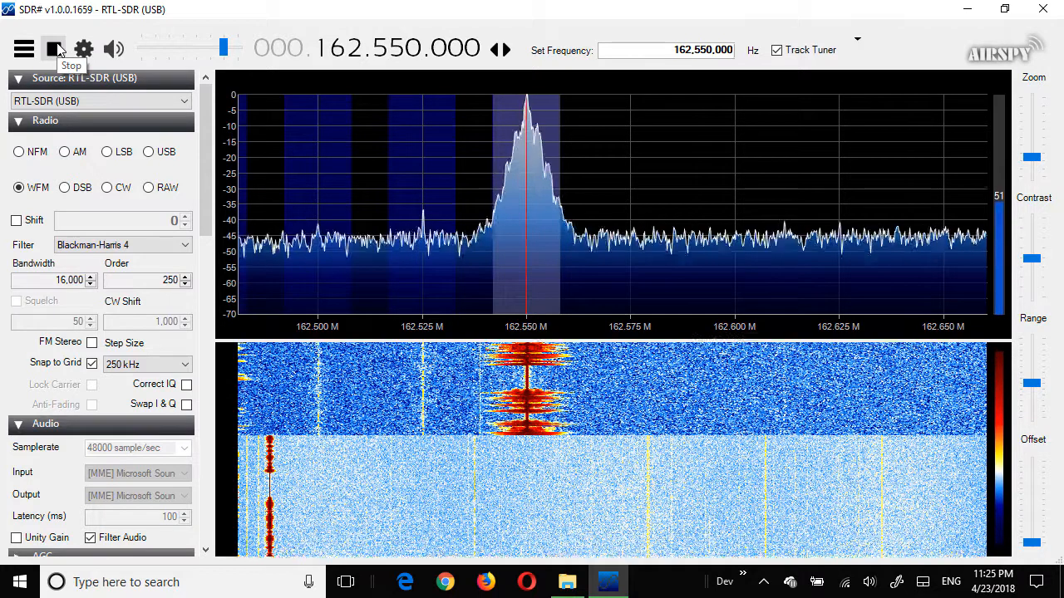
- Start receiving on 162.550 MHz, raise the audio volume and darken the waterfall noise floor
left_click(53, 48)
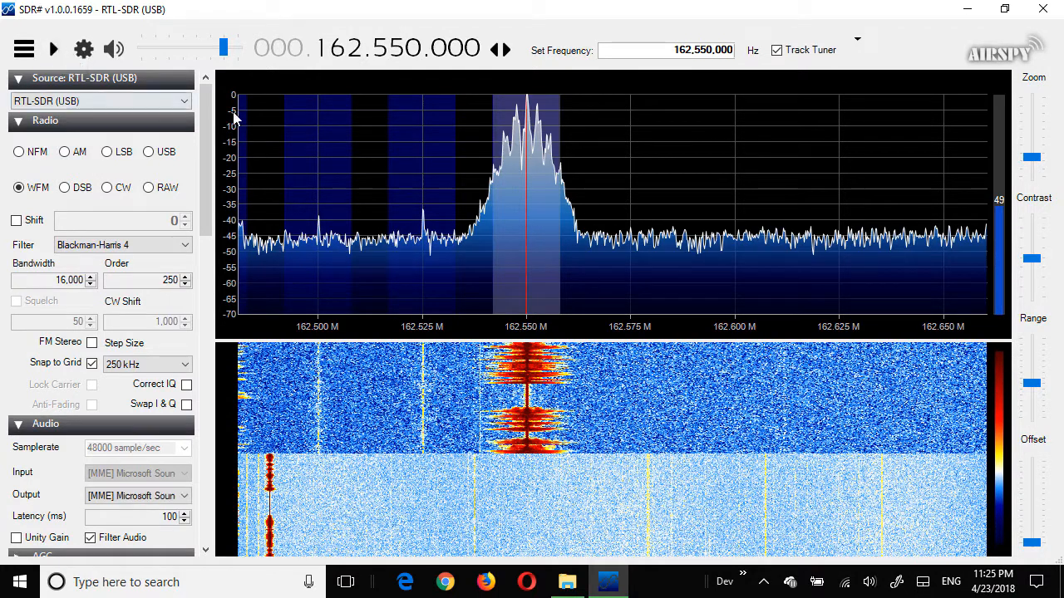
mouse_move(1011, 274)
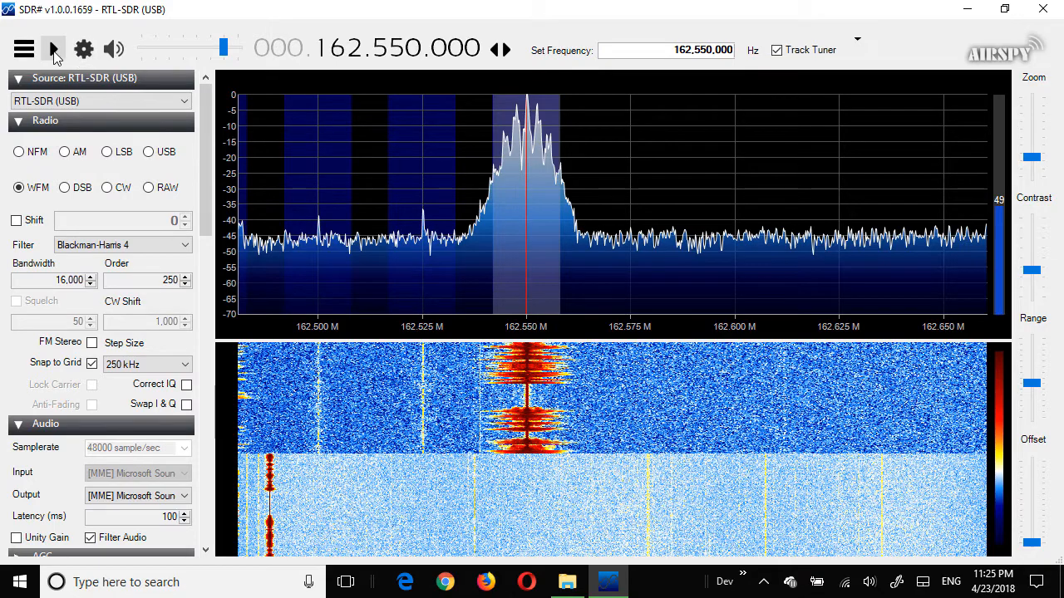
left_click(54, 49)
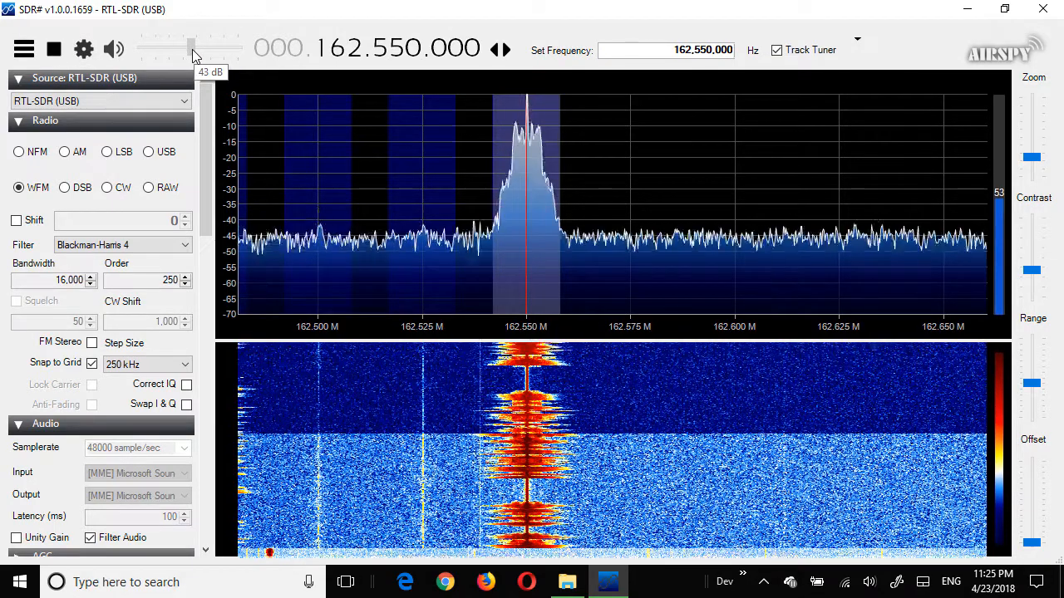
left_click_drag(190, 47, 193, 46)
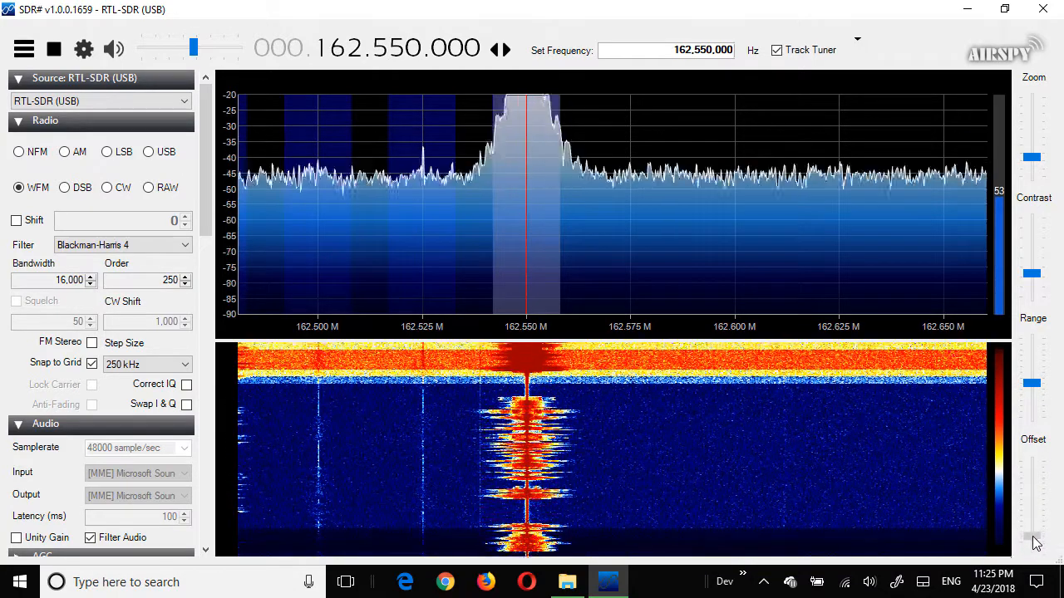
left_click(1034, 545)
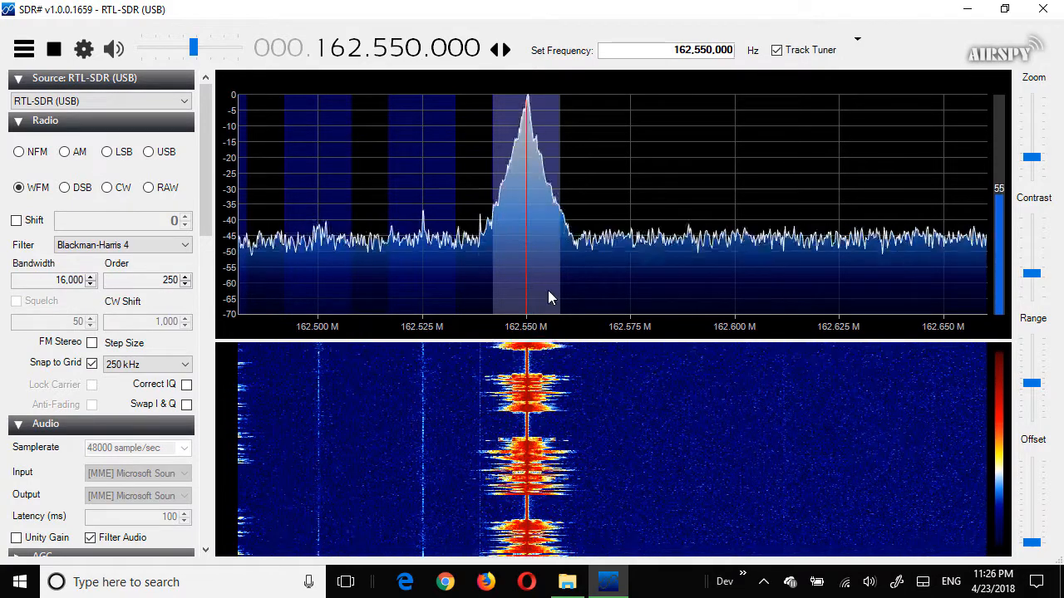
left_click(53, 50)
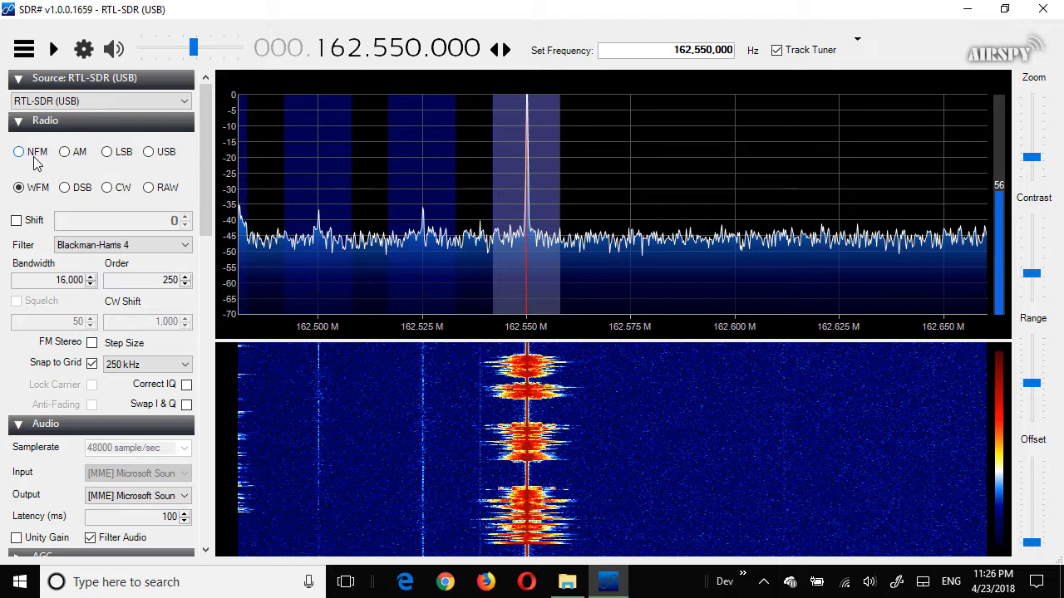
mouse_move(64, 153)
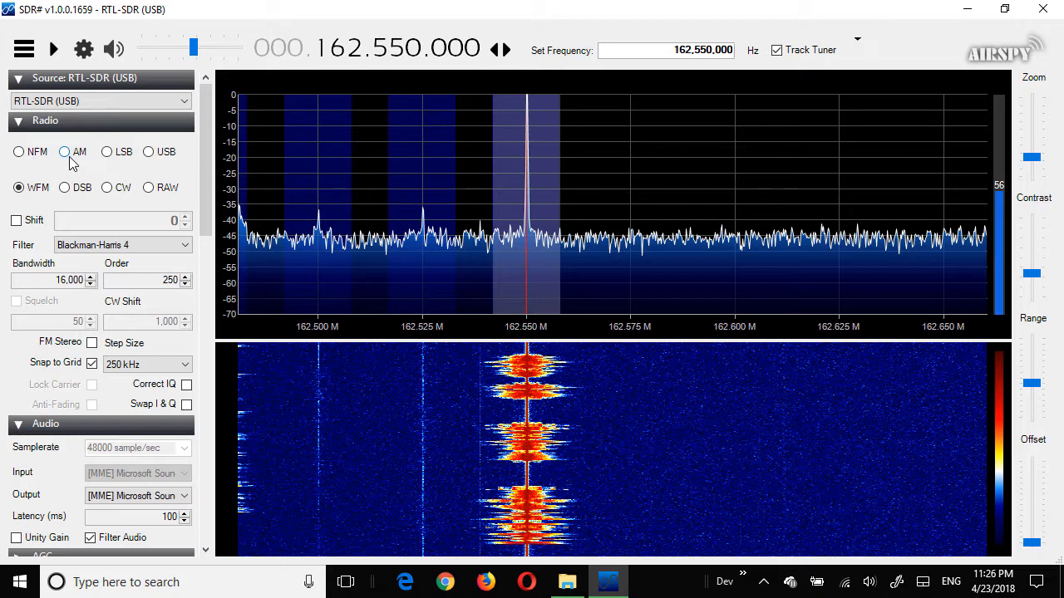
mouse_move(156, 157)
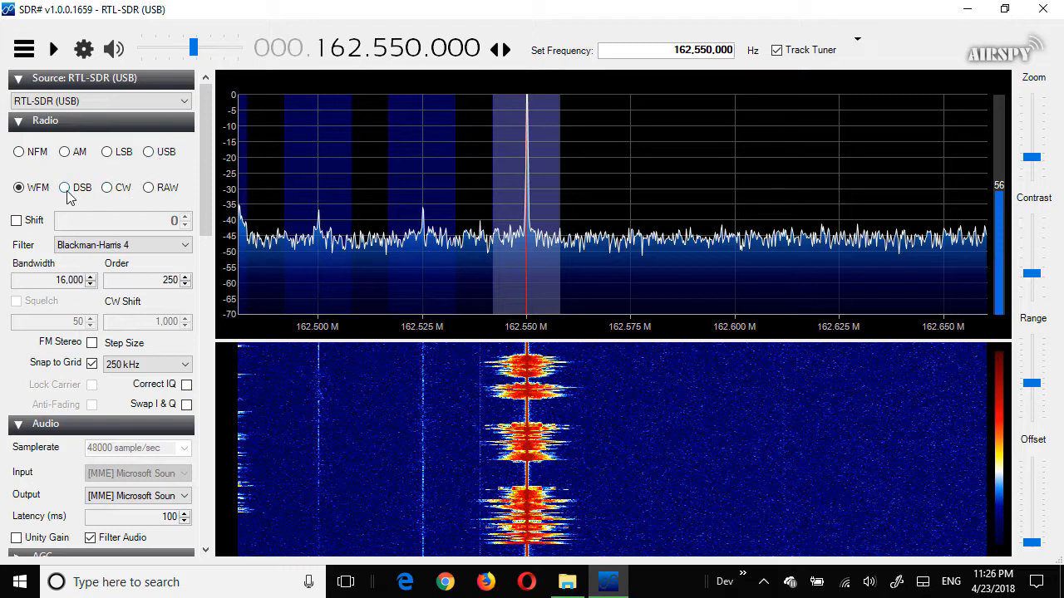
mouse_move(142, 198)
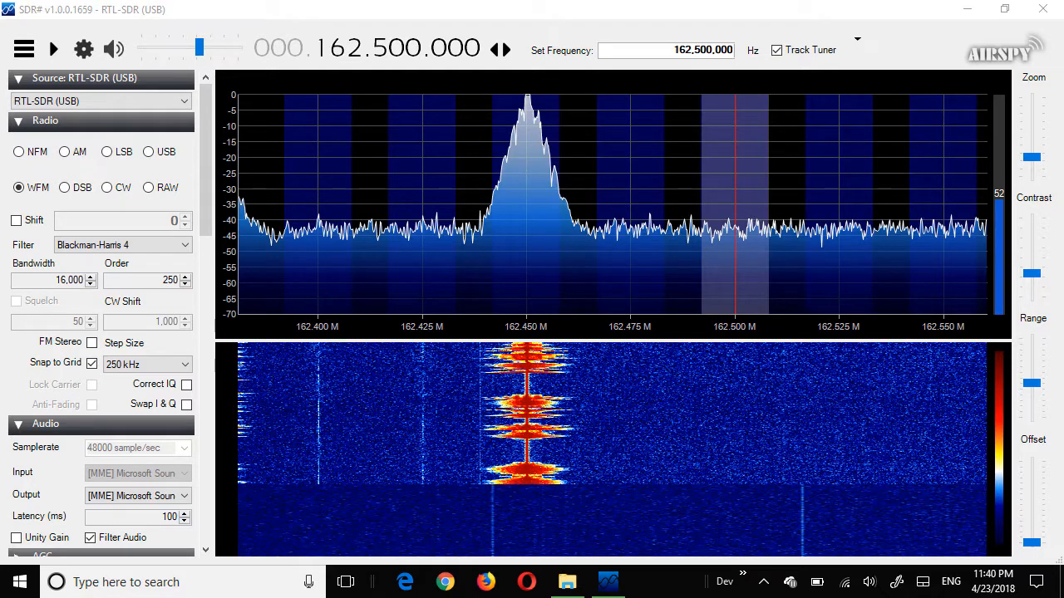
mouse_move(550, 155)
type("4")
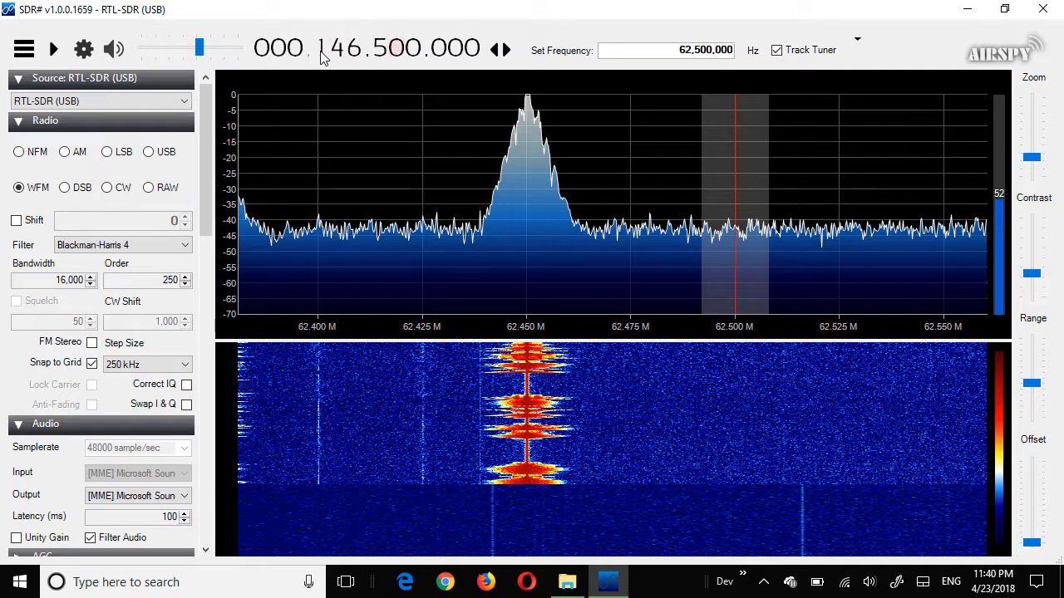
- Tune to 146.500 MHz in the 2m band and receive it as narrow FM
left_click(18, 151)
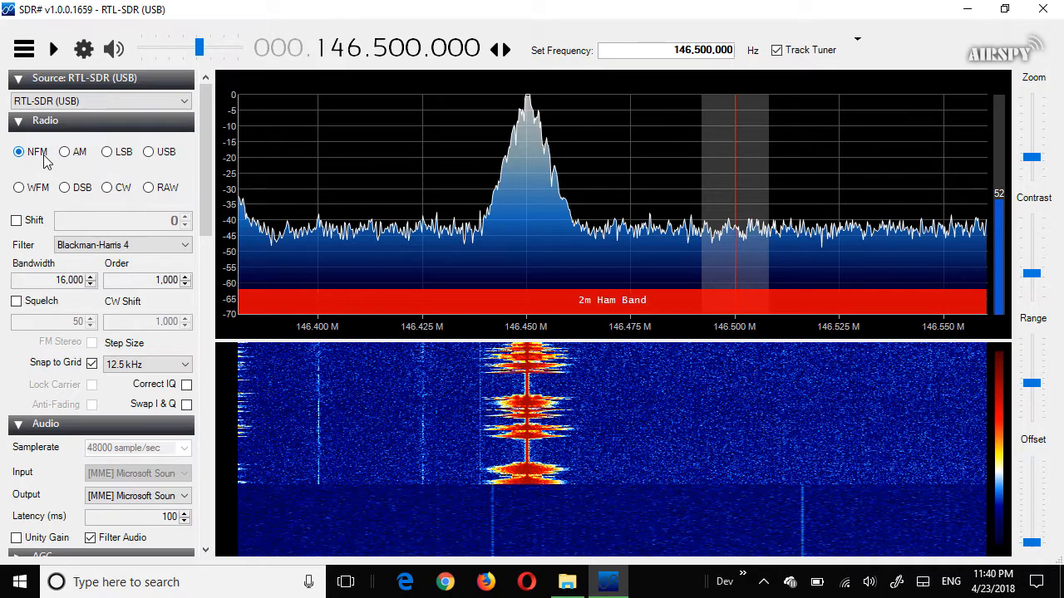
left_click(53, 48)
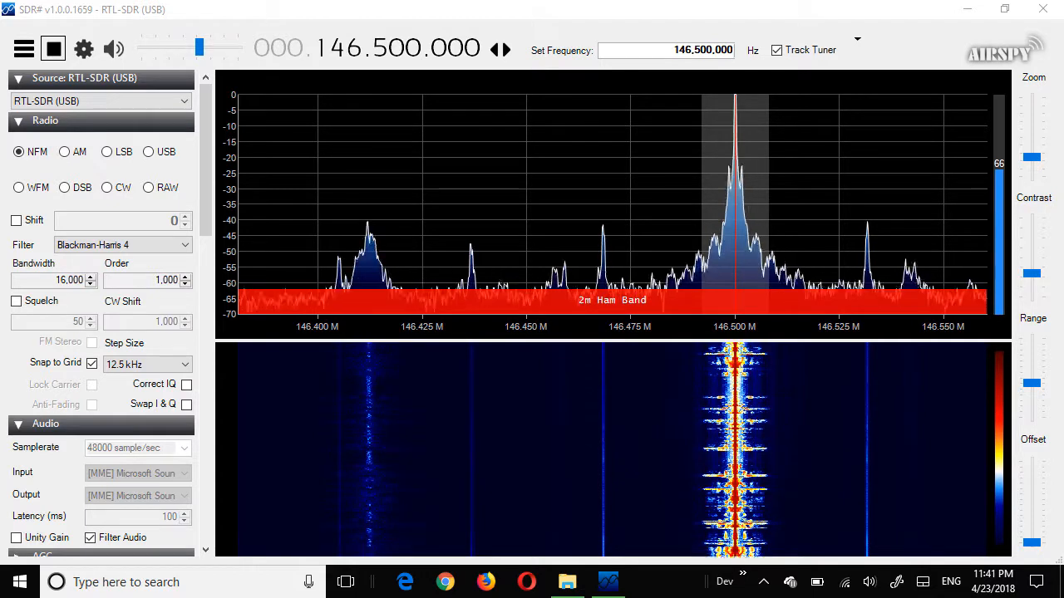
left_click(53, 48)
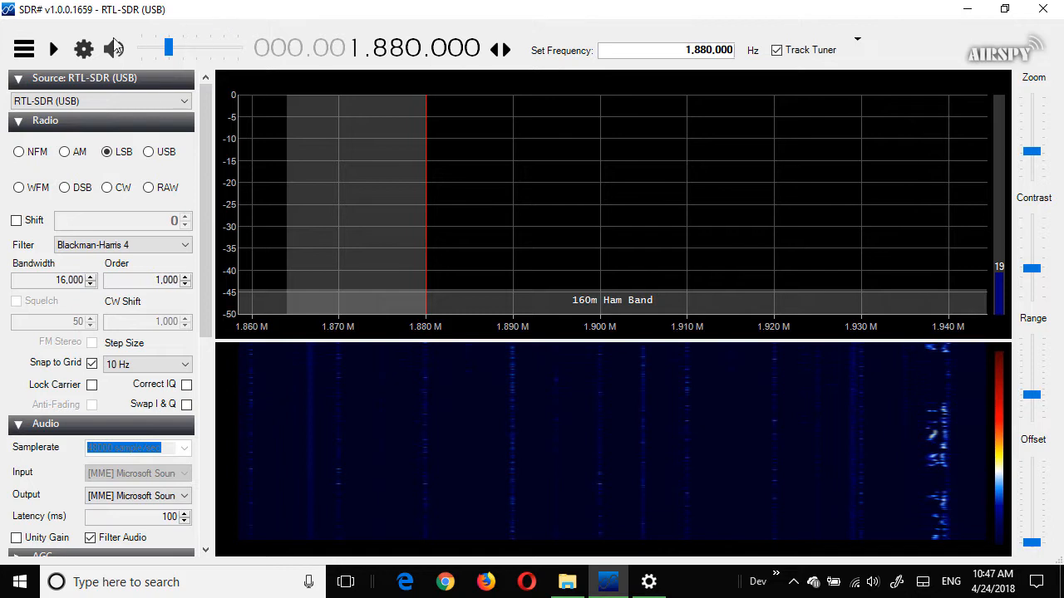
- Switch the RTL-SDR sampling mode to Direct sampling (Q branch) for HF and close the dialog
left_click(83, 50)
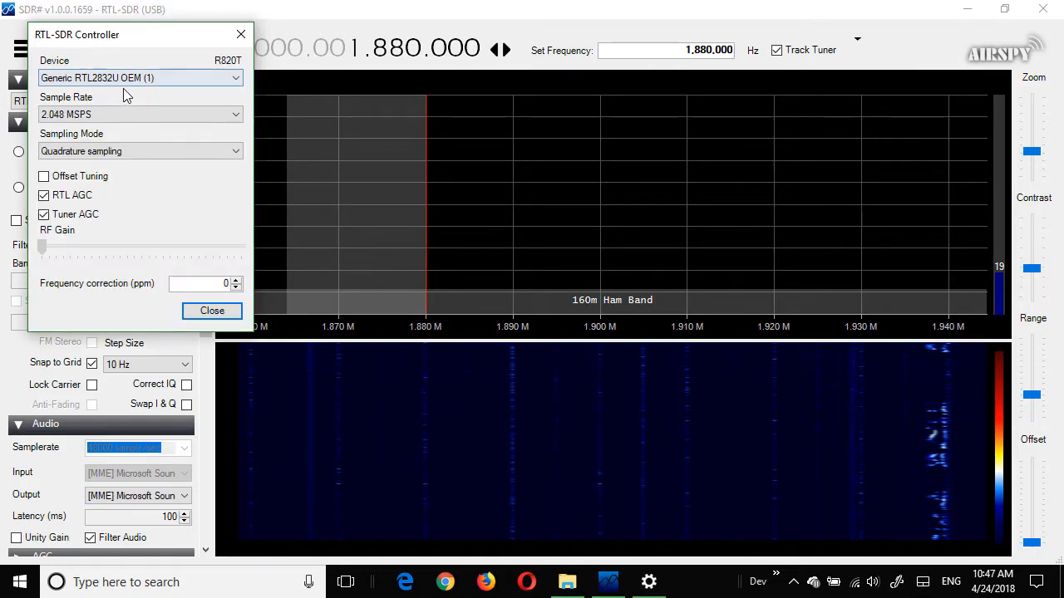
left_click(140, 149)
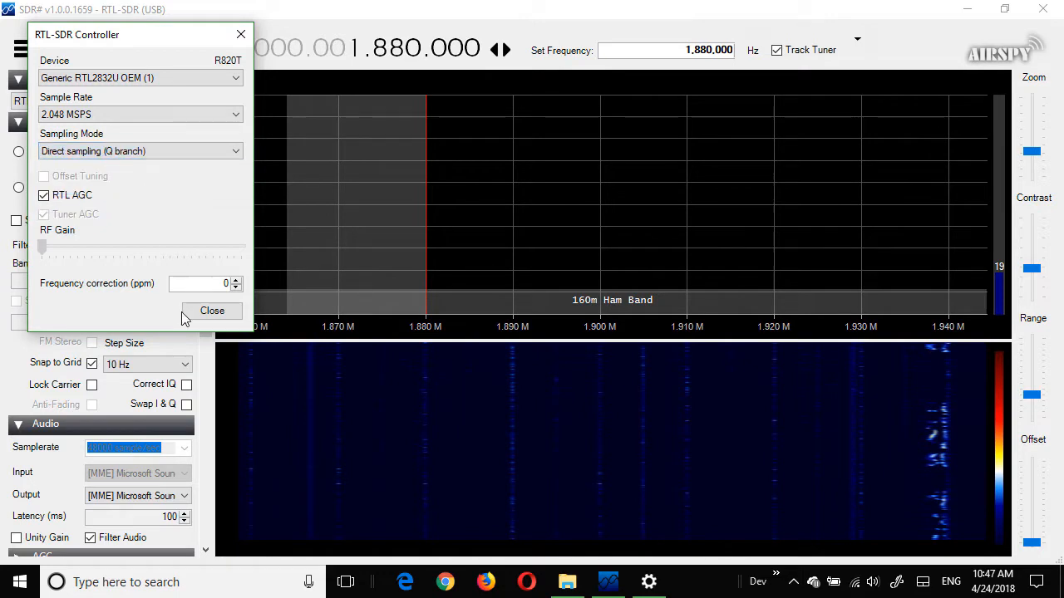
left_click(211, 311)
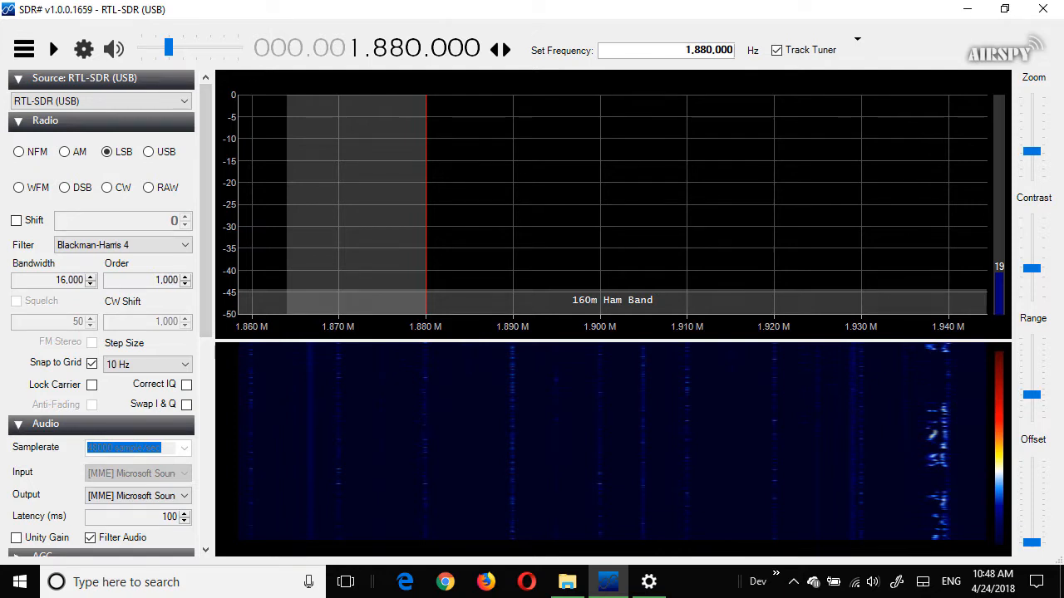
left_click(53, 48)
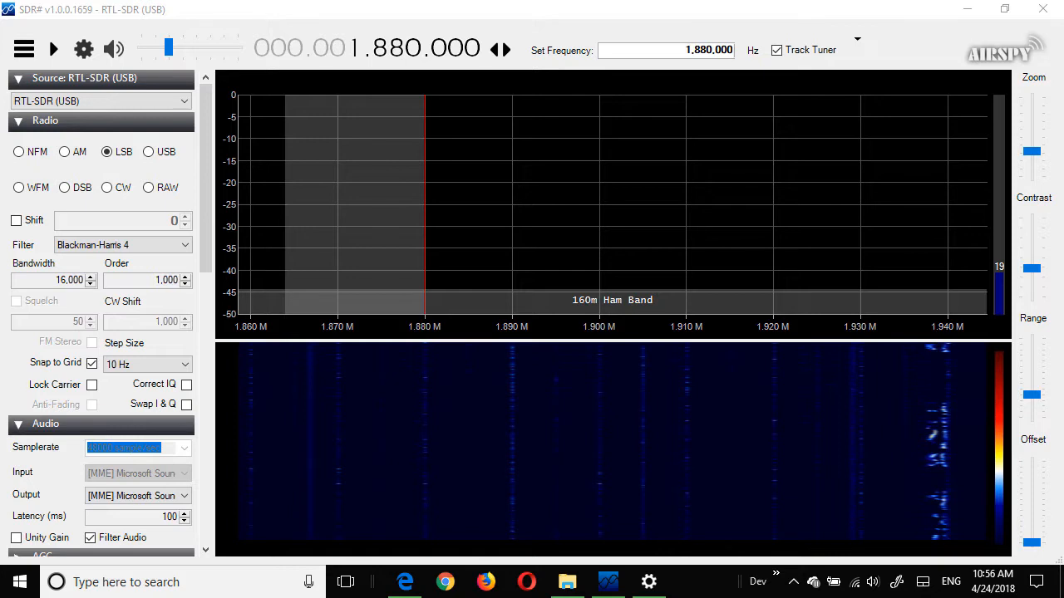
mouse_move(940, 113)
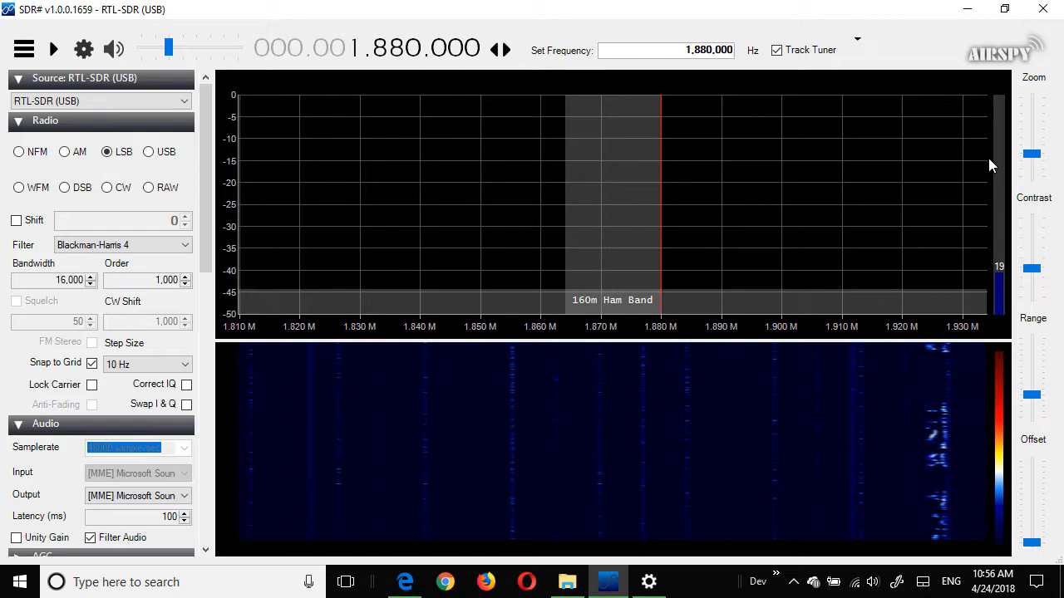
mouse_move(781, 183)
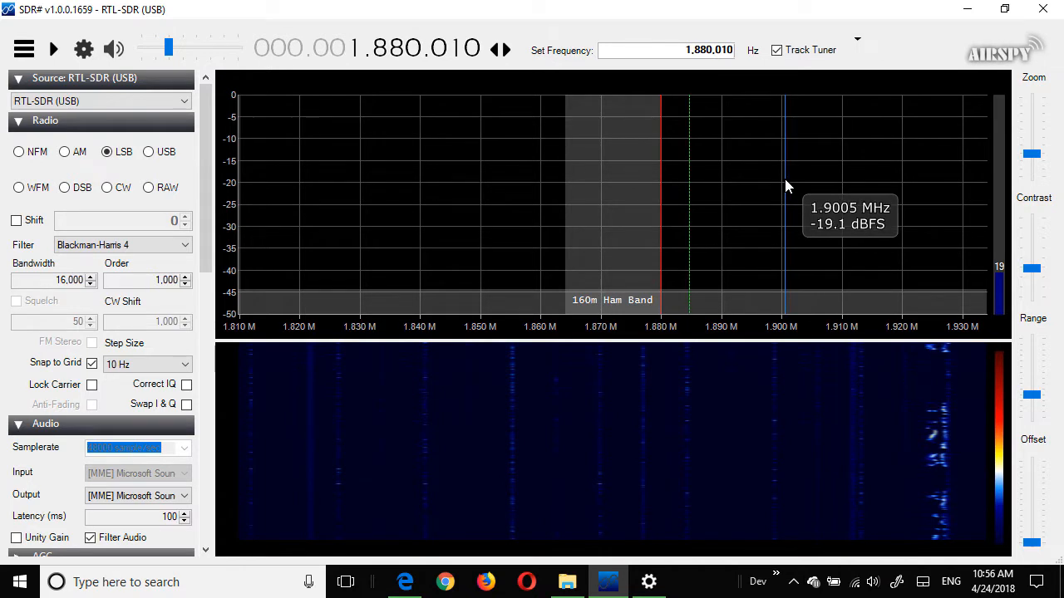
- Widen the displayed span to show more of the 160m band around 1.880 MHz
left_click(385, 208)
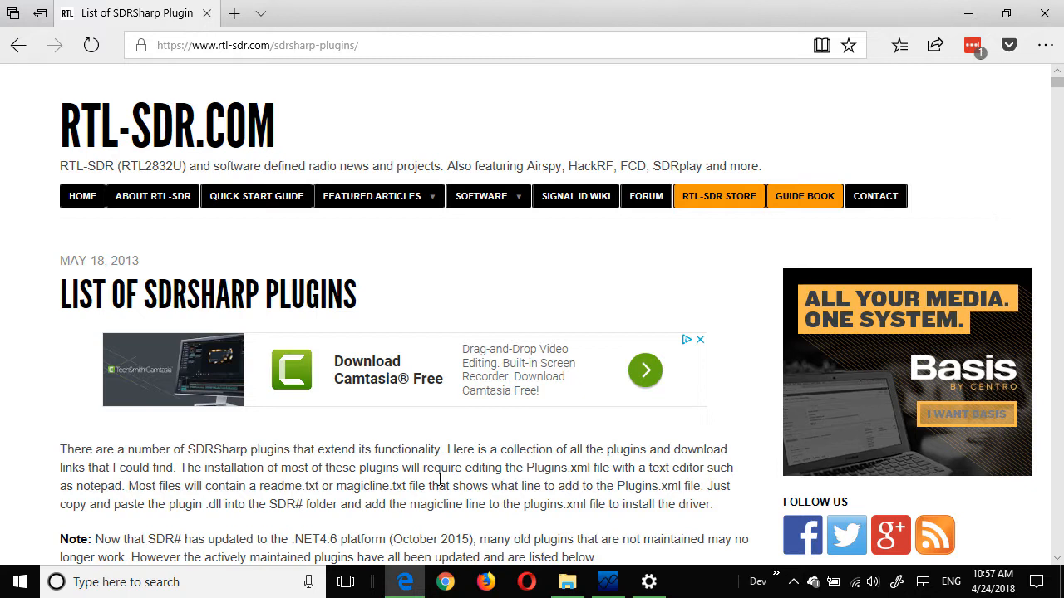
- Scroll the rtl-sdr.com plugin list to the Frequency Manager + Scanner sections, then return to File Explorer
scroll("down", 3)
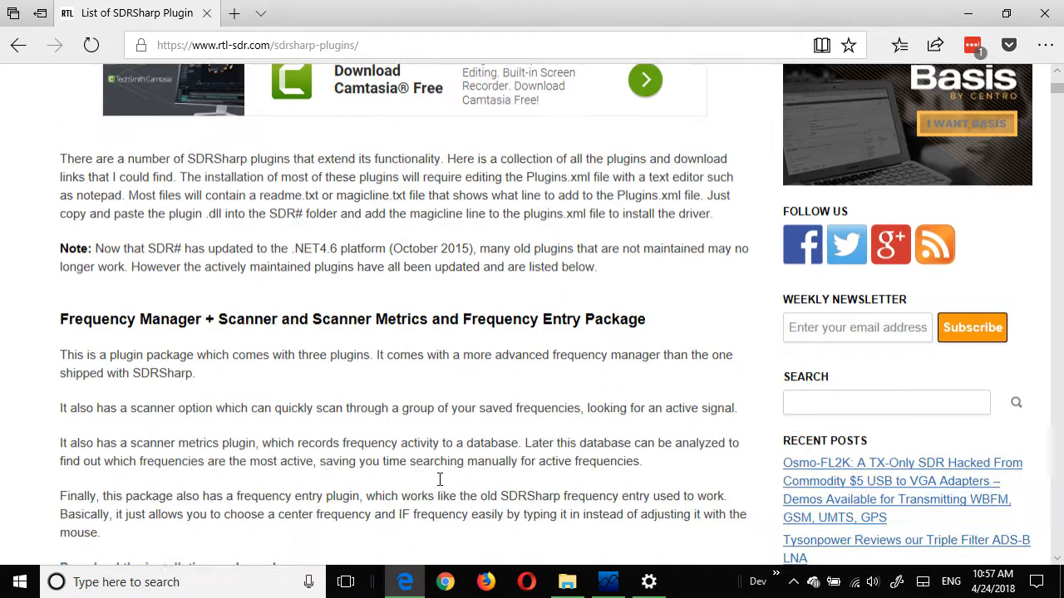
scroll("down", 3)
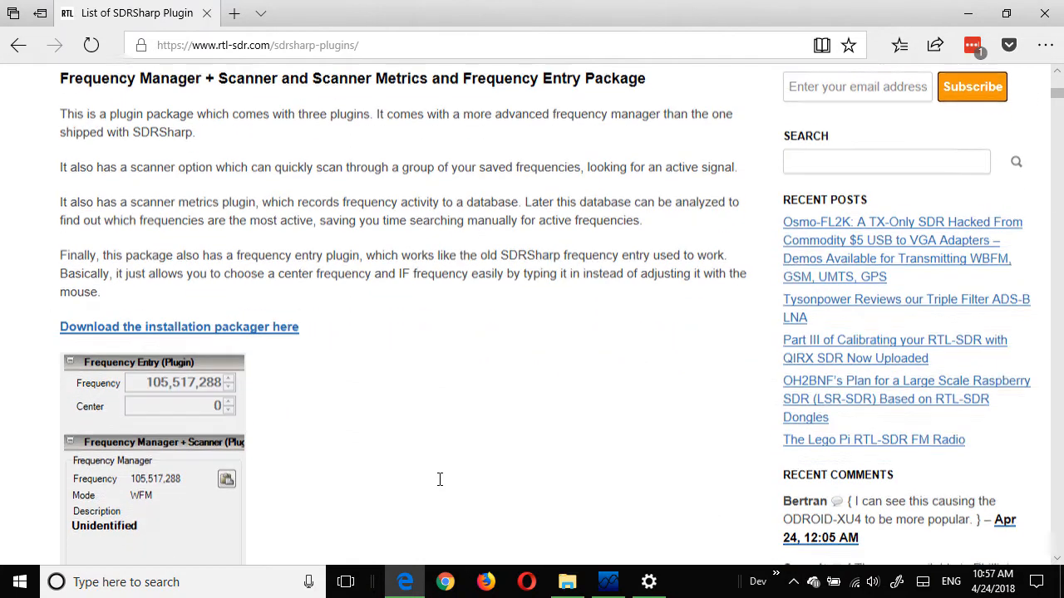
scroll("down", 3)
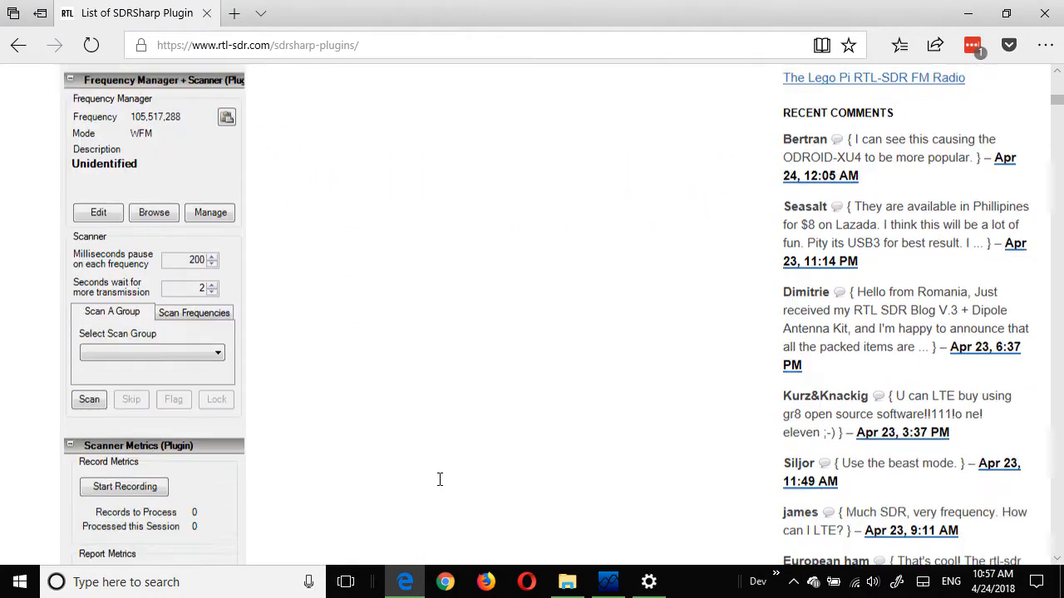
scroll("down", 3)
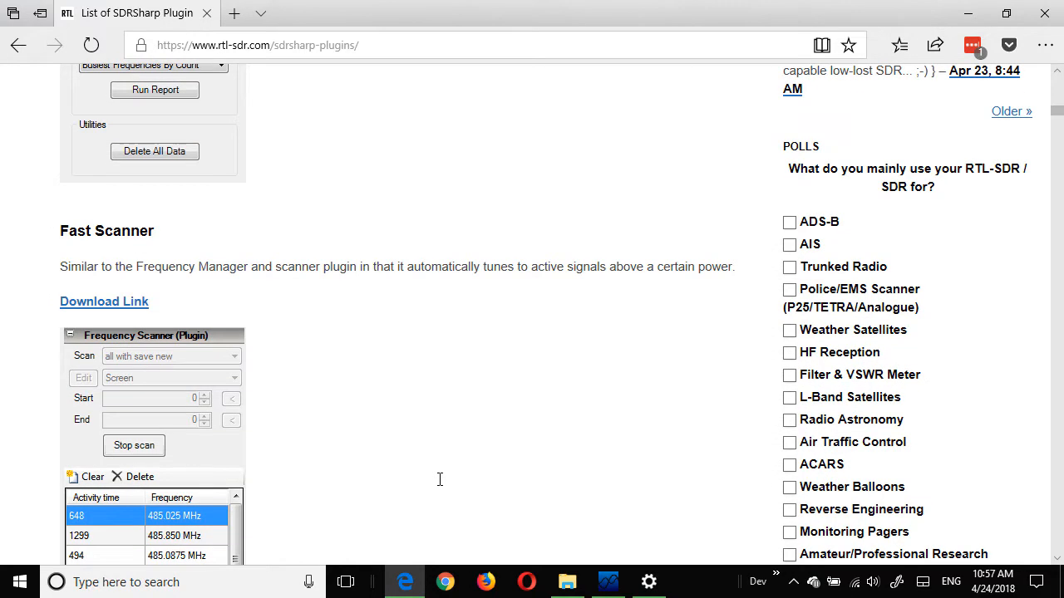
mouse_move(442, 485)
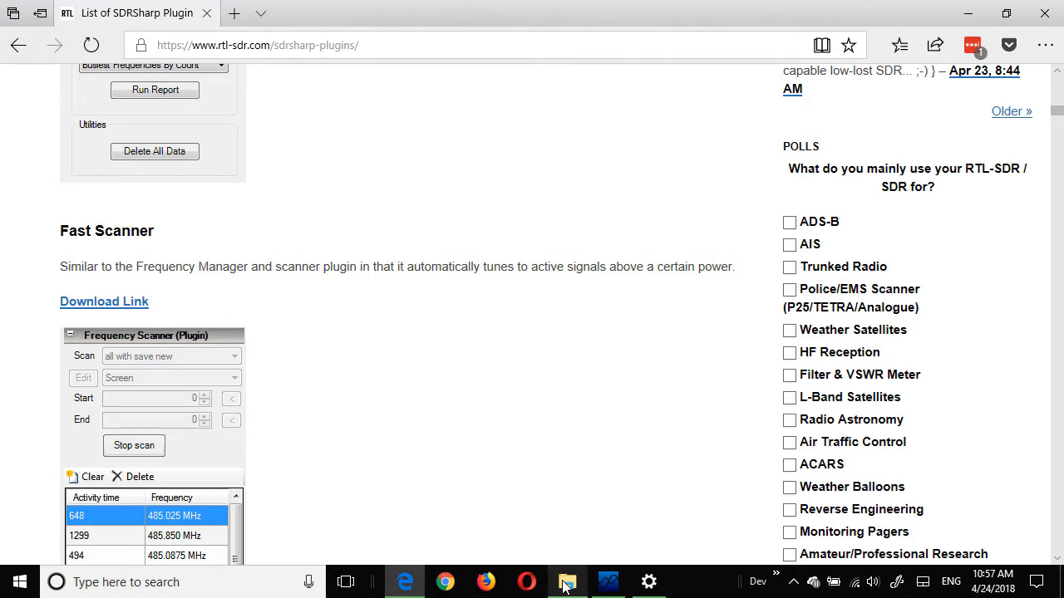
left_click(569, 582)
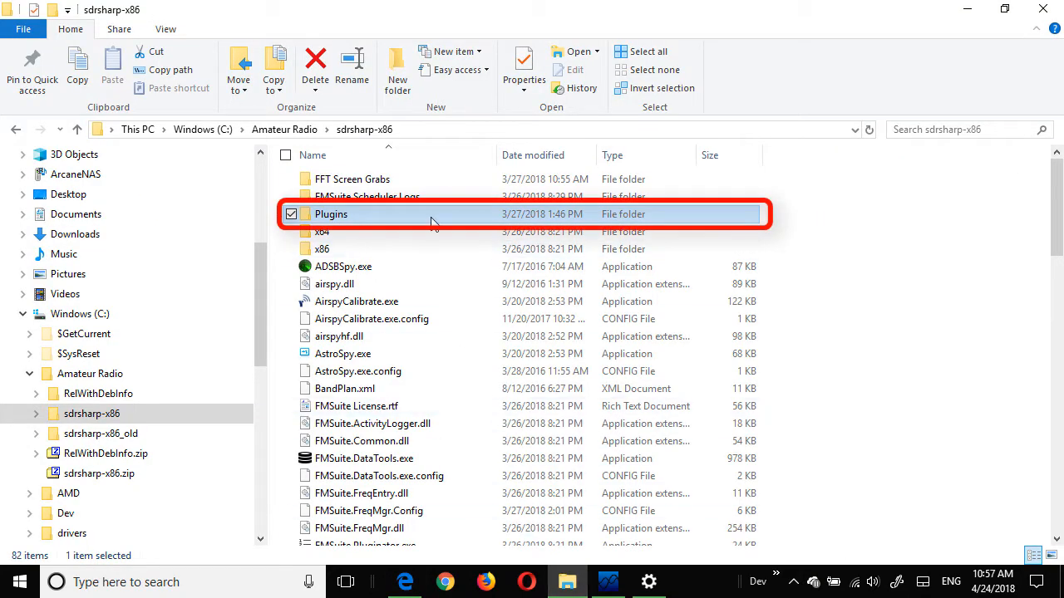
mouse_move(432, 223)
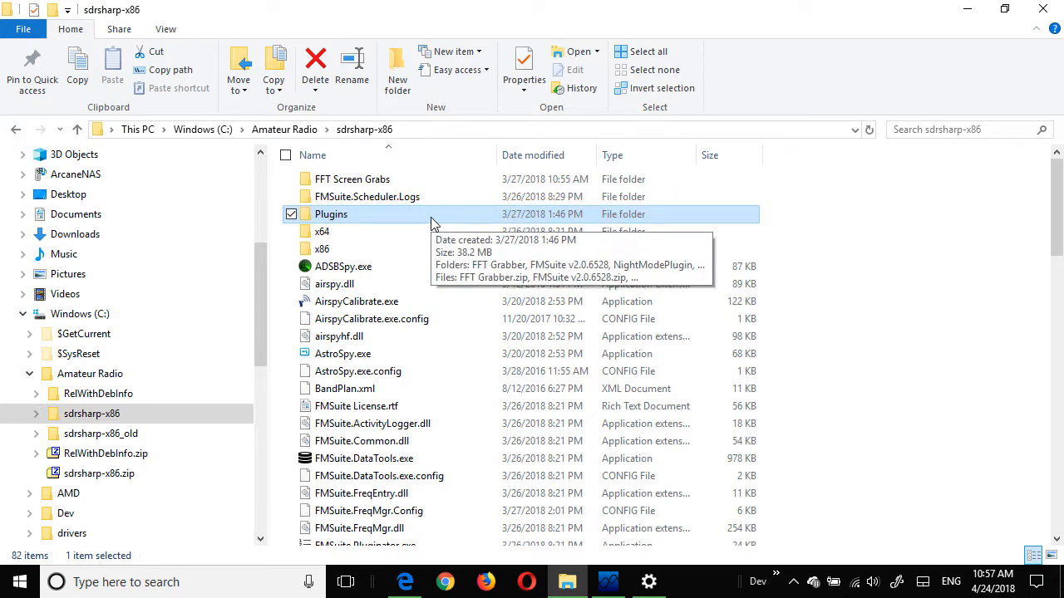
- Browse into Plugins > NightModePlugin > Night Mode Plugin Ver 2.1.1655.0 and pick out ReadMe.txt
double_click(331, 213)
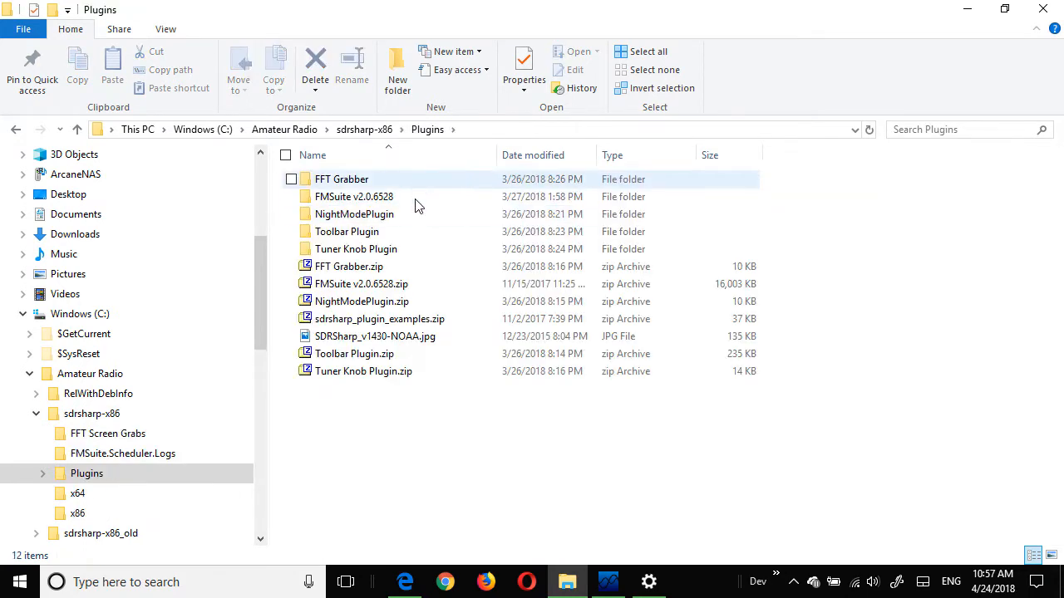
left_click(346, 231)
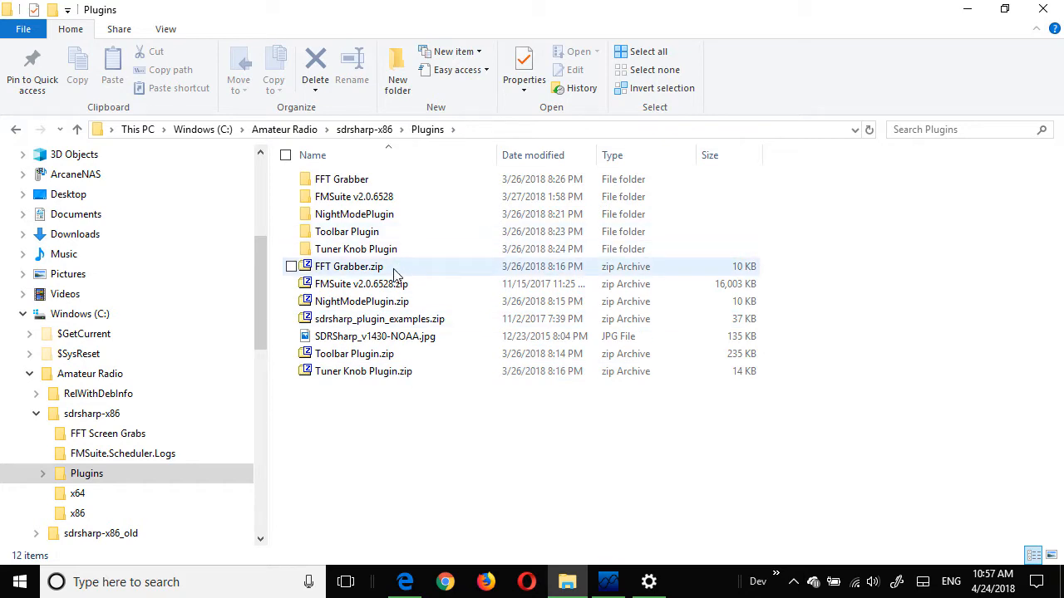
mouse_move(382, 214)
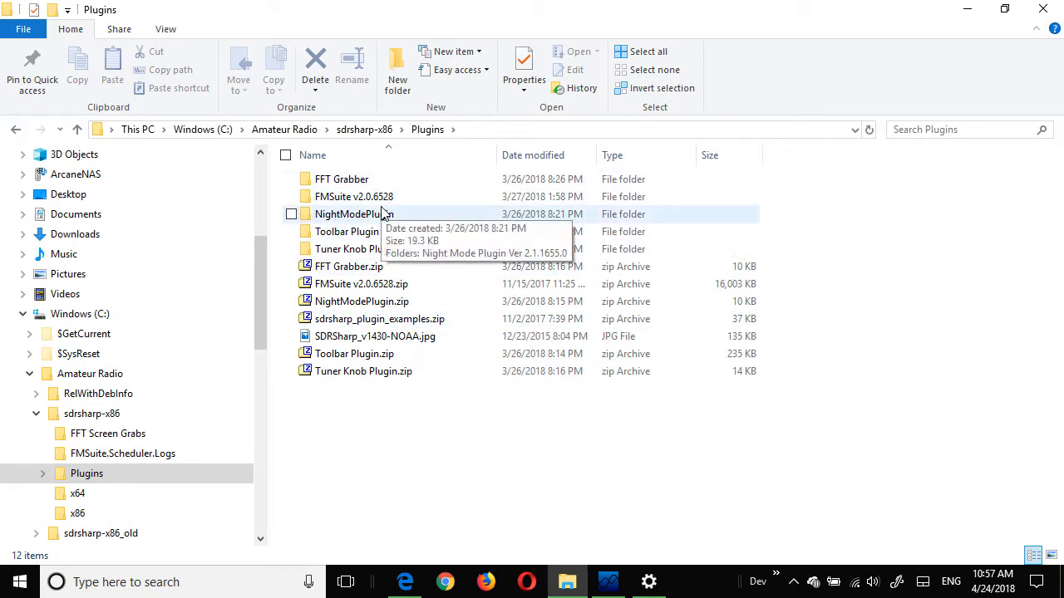
double_click(352, 213)
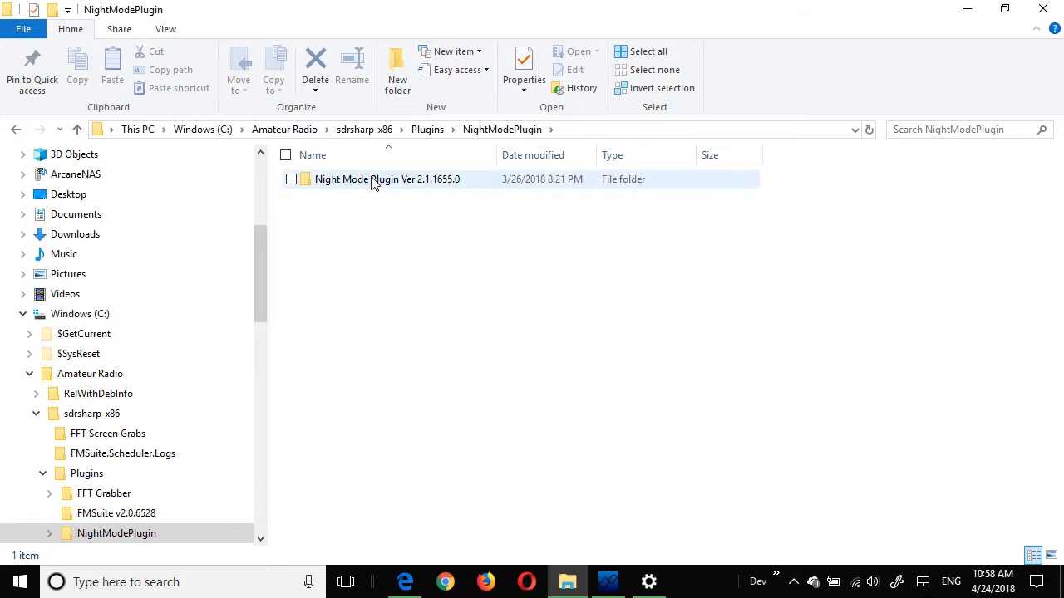
double_click(385, 179)
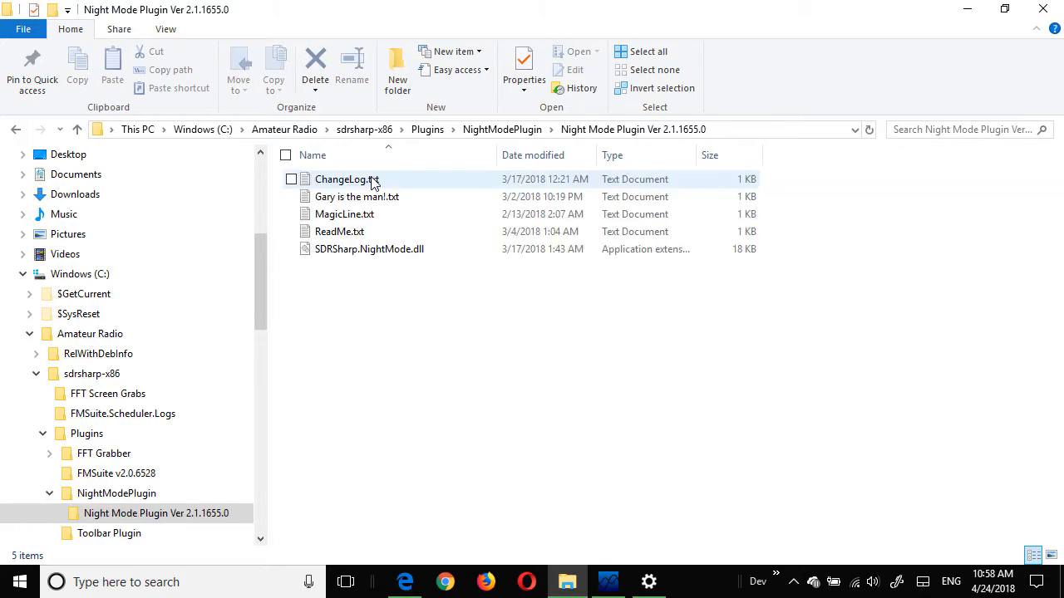
left_click(339, 231)
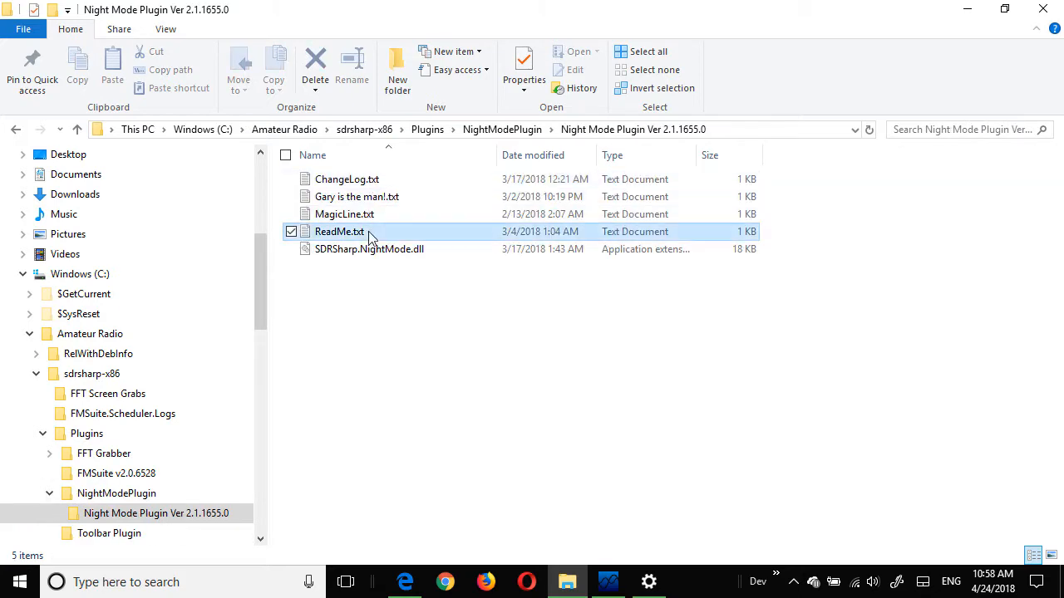
left_click(339, 231)
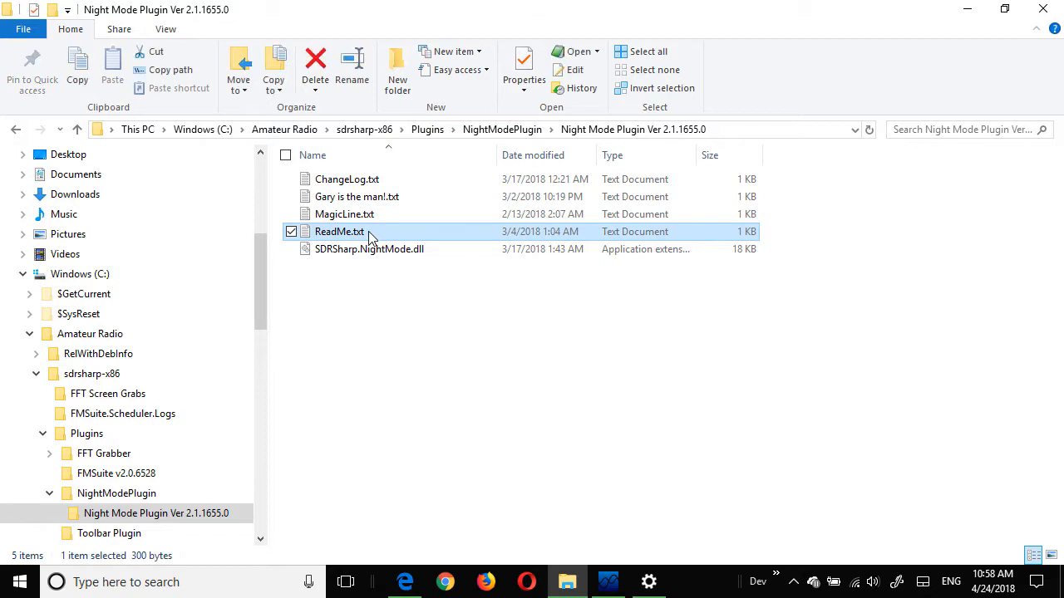
mouse_move(427, 130)
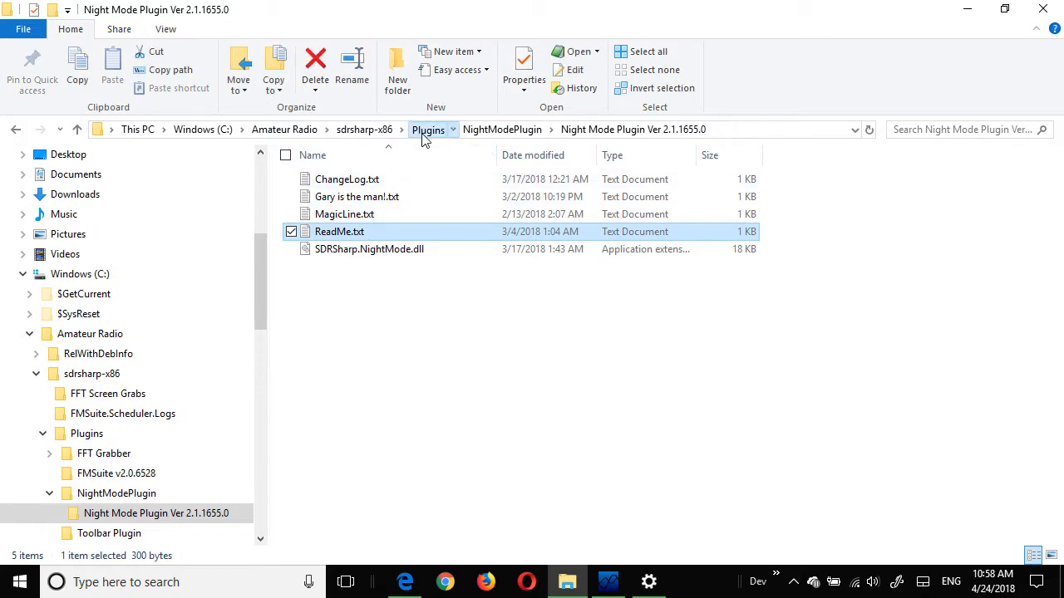
- Go back up to the sdrsharp-x86 folder, pick out Plugins.xml, and return to SDR#
left_click(427, 130)
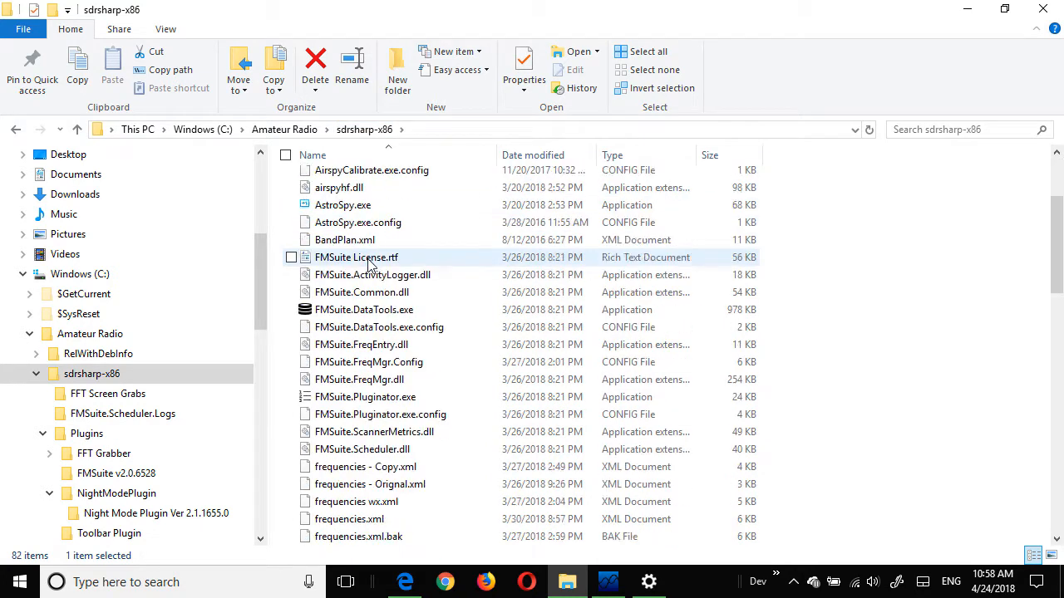
scroll("down", 3)
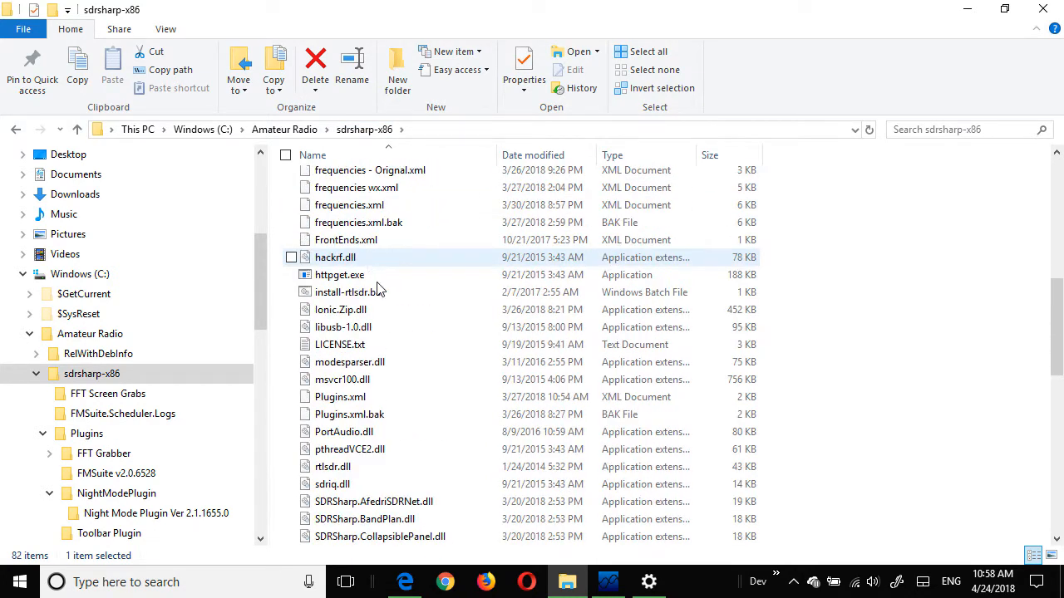
left_click(339, 395)
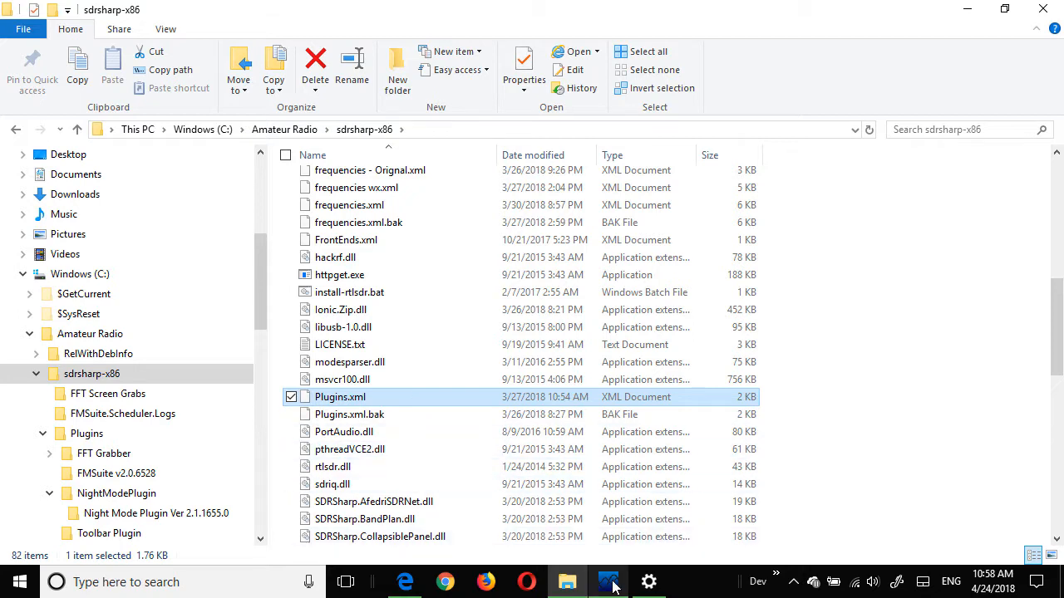
left_click(608, 582)
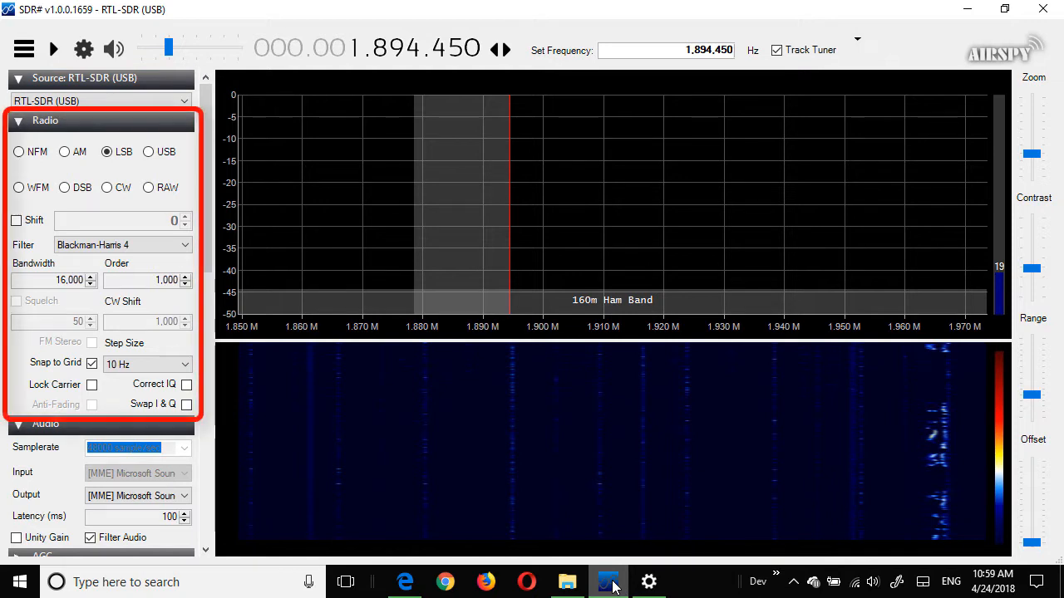
mouse_move(402, 438)
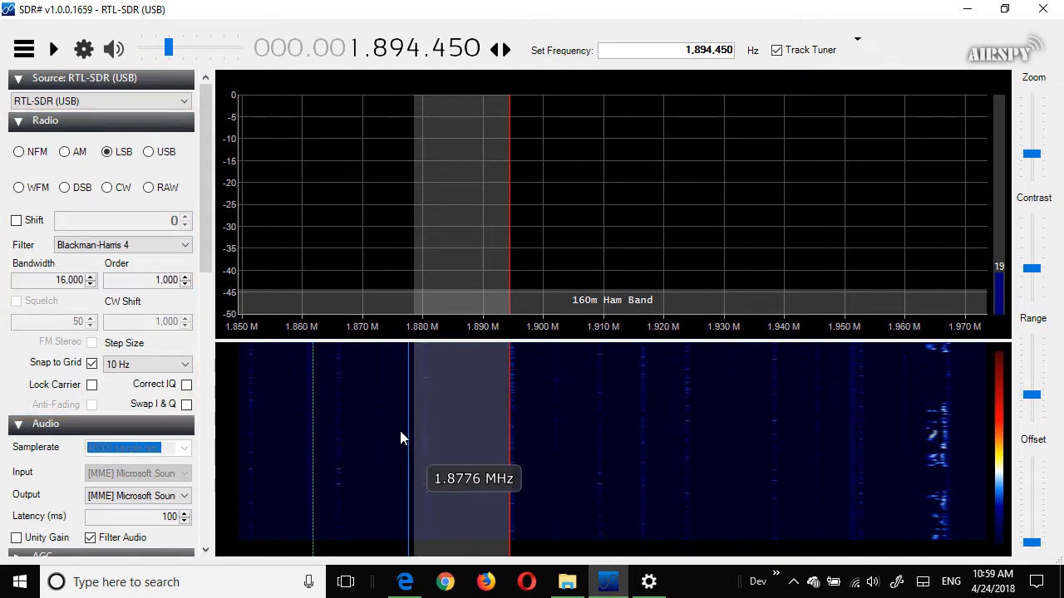
- Scroll the Frequency Manager's stored entries and bring up the group list to choose NOAA Weather
scroll("down", 3)
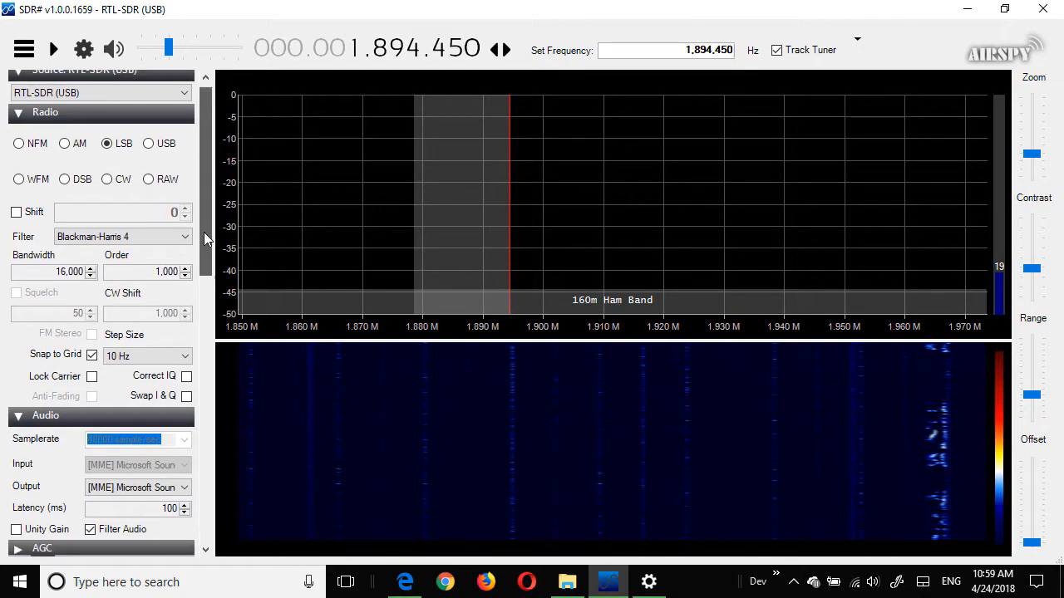
scroll("down", 3)
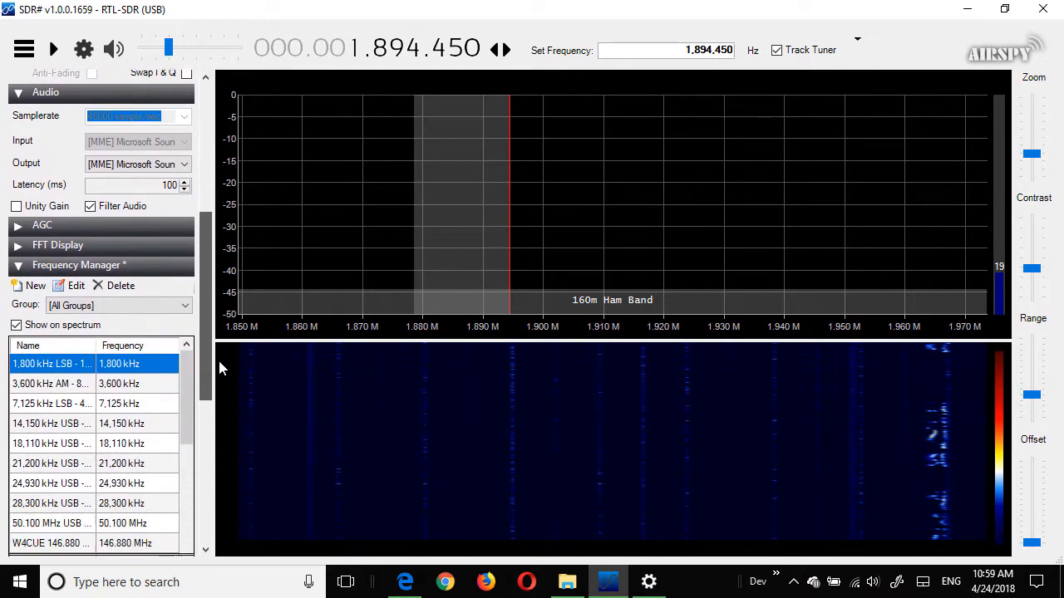
scroll("down", 3)
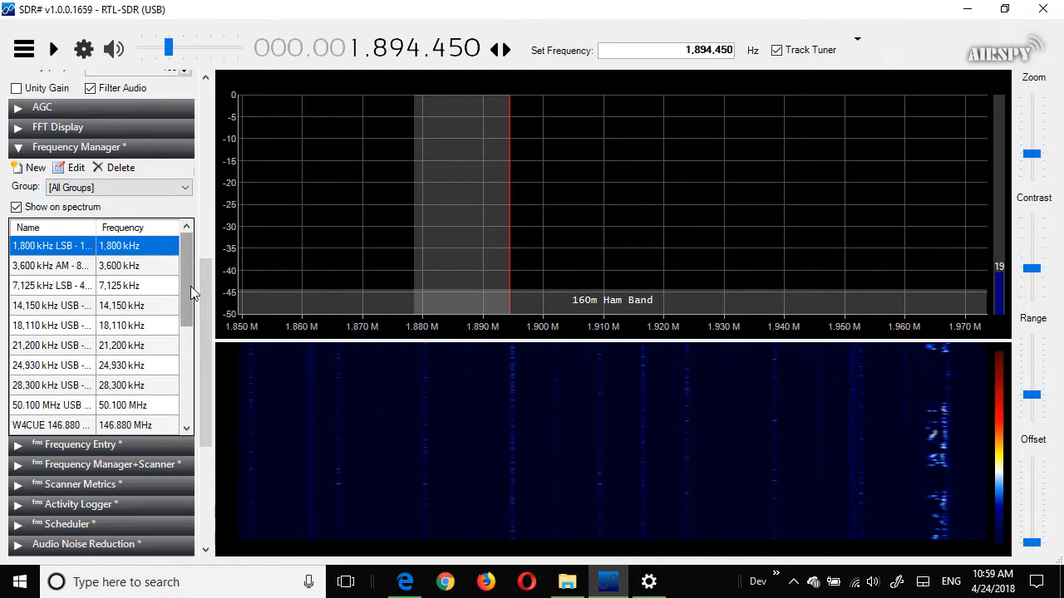
scroll("down", 3)
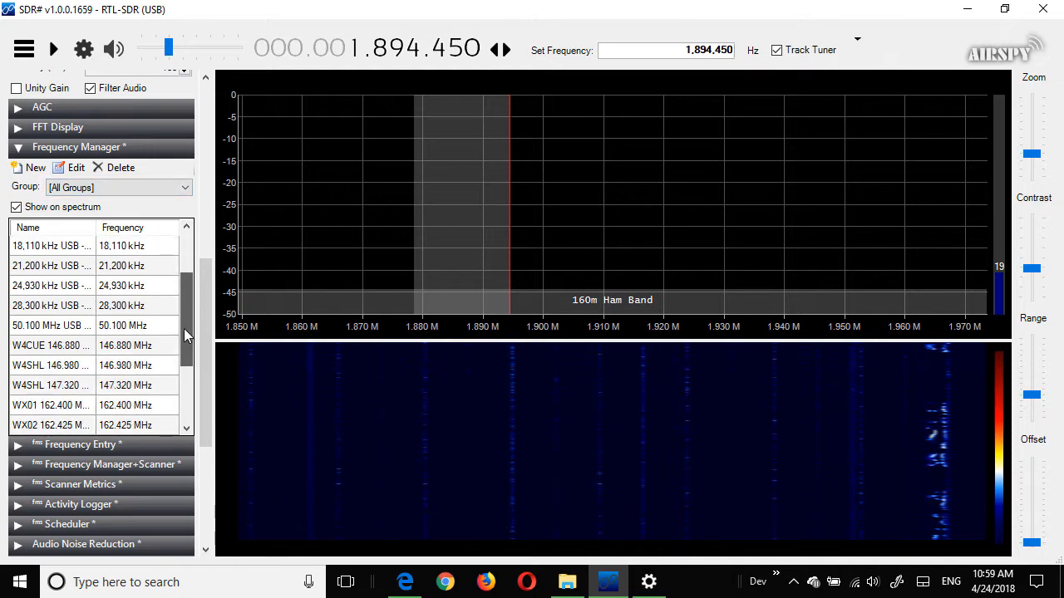
scroll("down", 3)
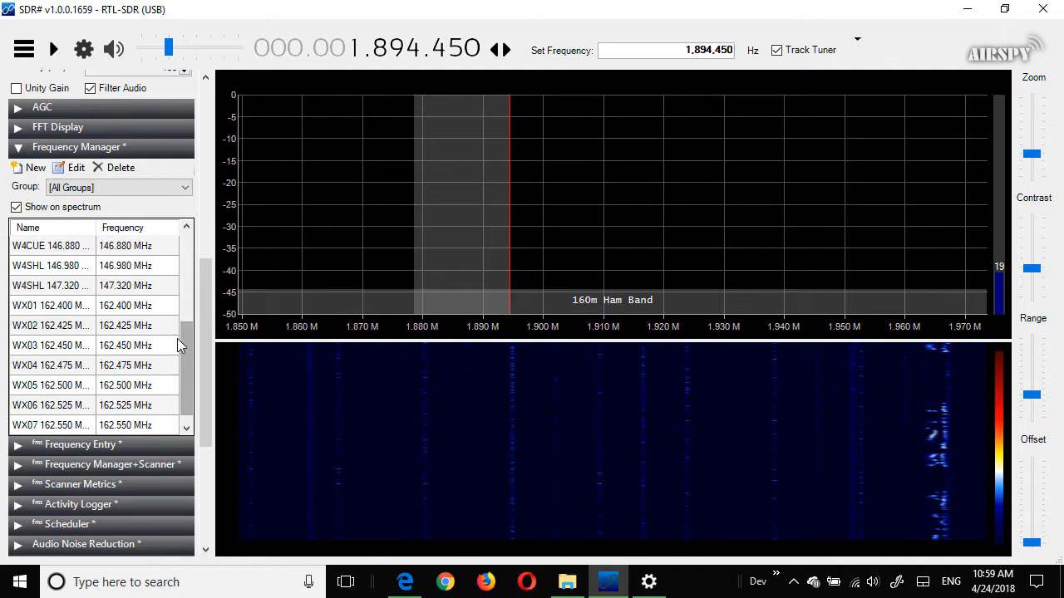
left_click(119, 186)
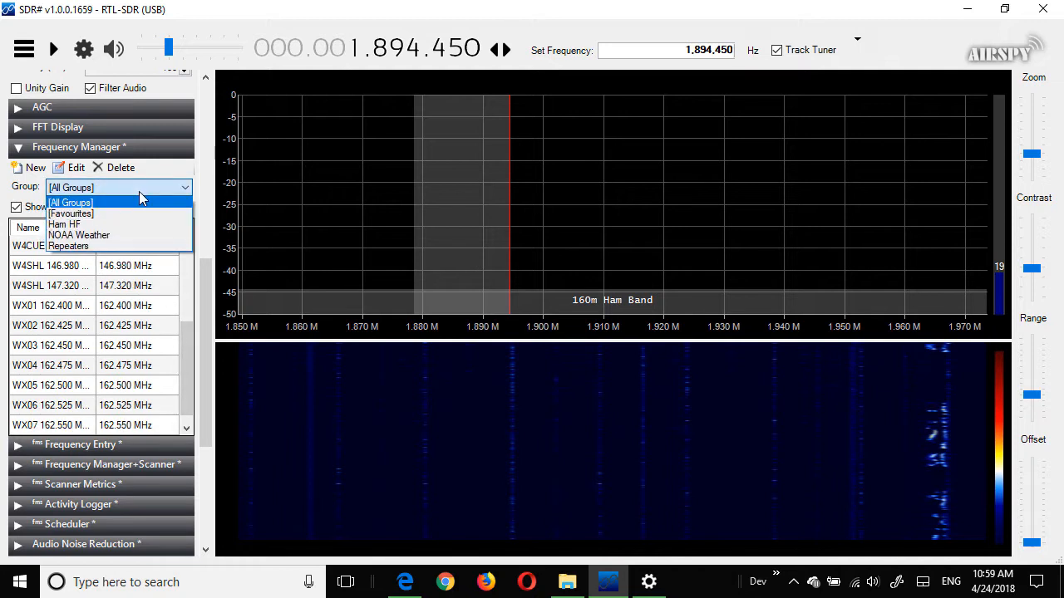
mouse_move(130, 236)
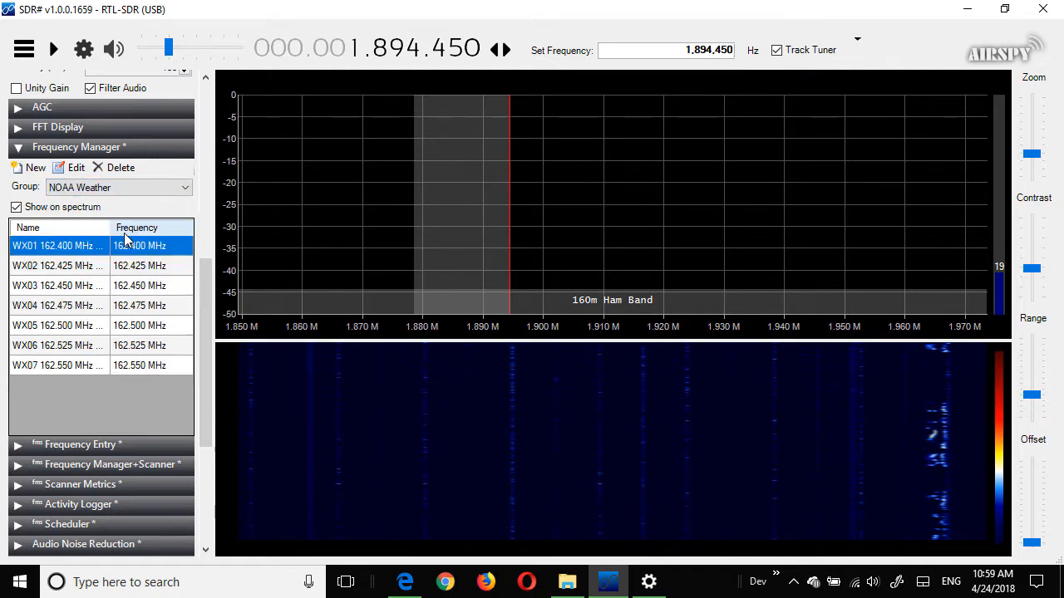
- Check the RTL-SDR Controller settings and get the radio receiving WX07 at 162.550 MHz
left_click(84, 50)
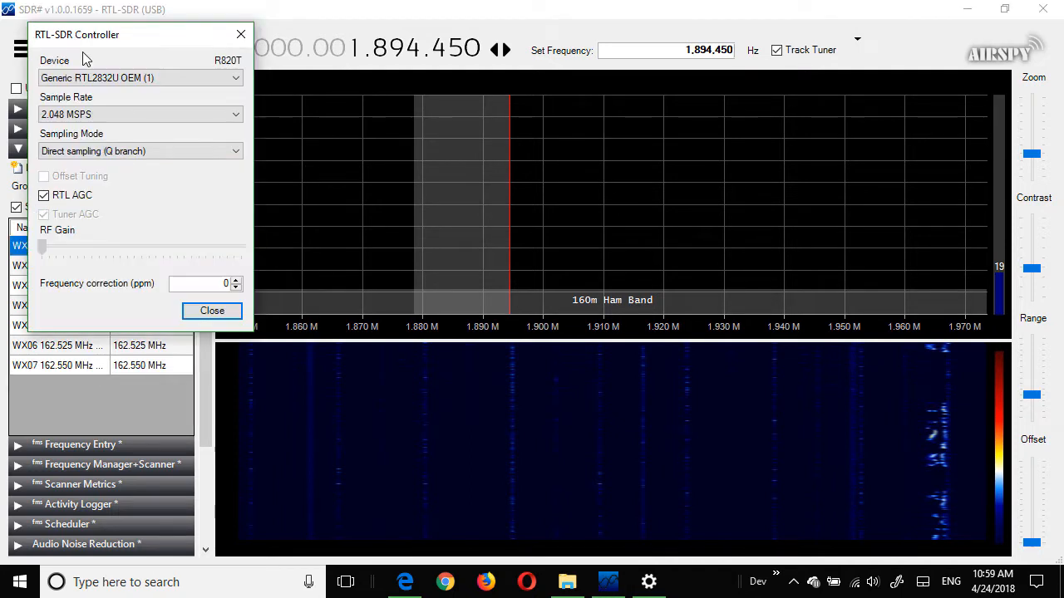
left_click(139, 150)
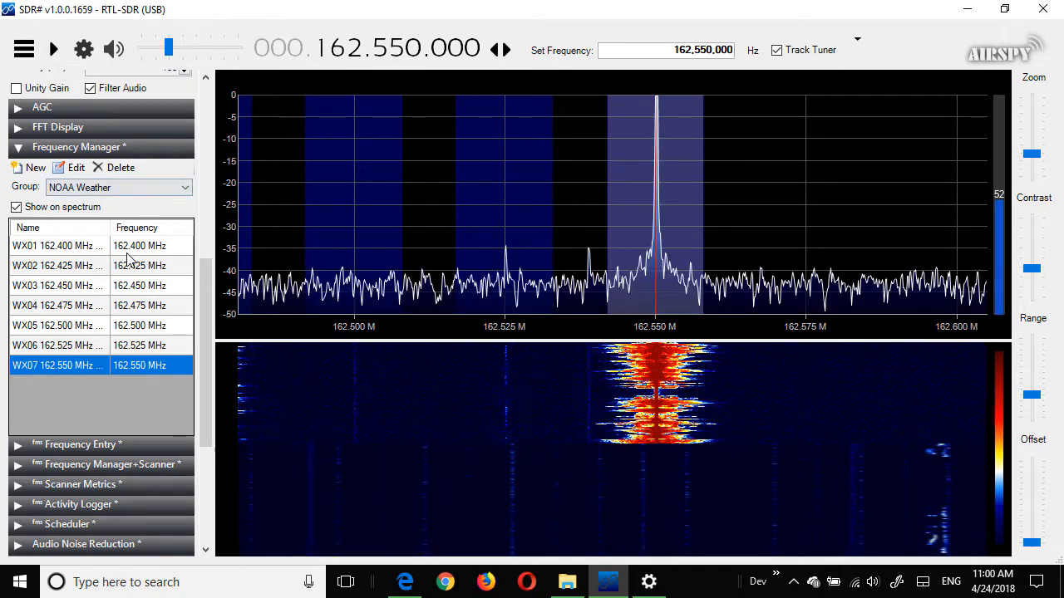
scroll("down", 3)
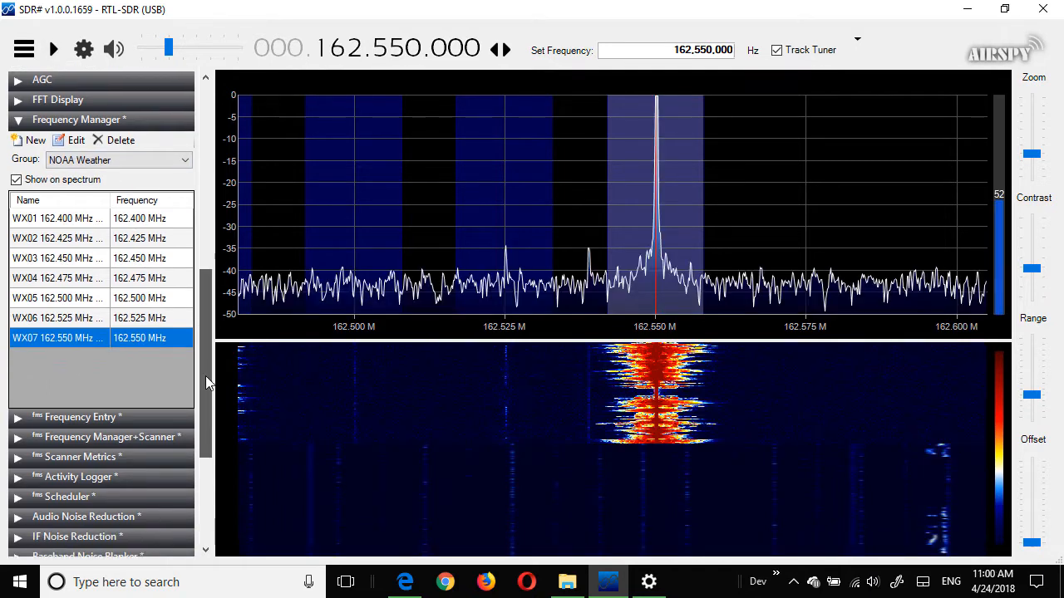
- Switch the group to Ham HF and tune its stored 18.110 MHz USB entry in the 17m band
scroll("down", 3)
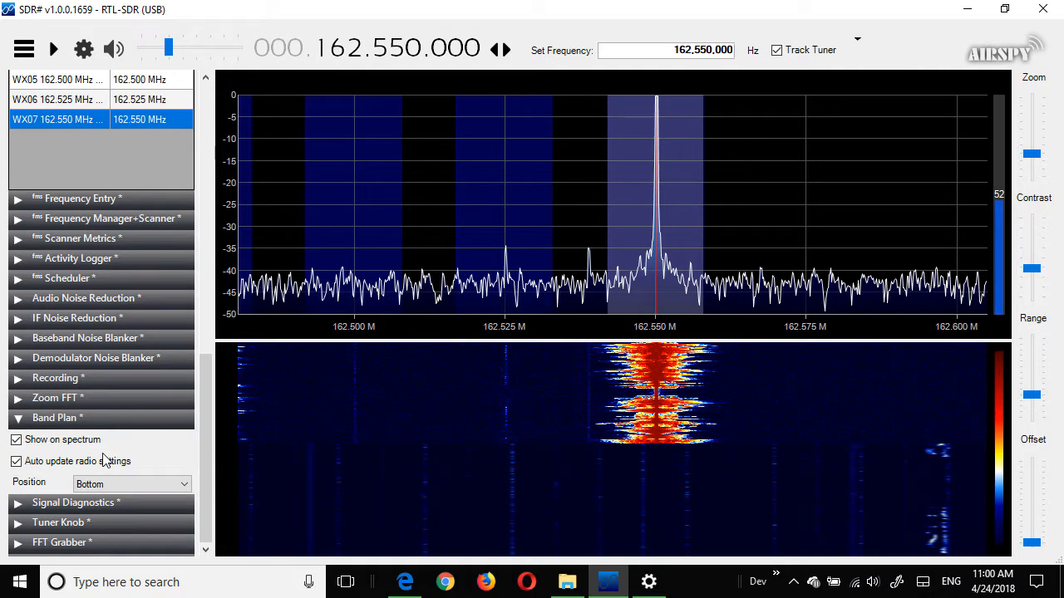
mouse_move(206, 440)
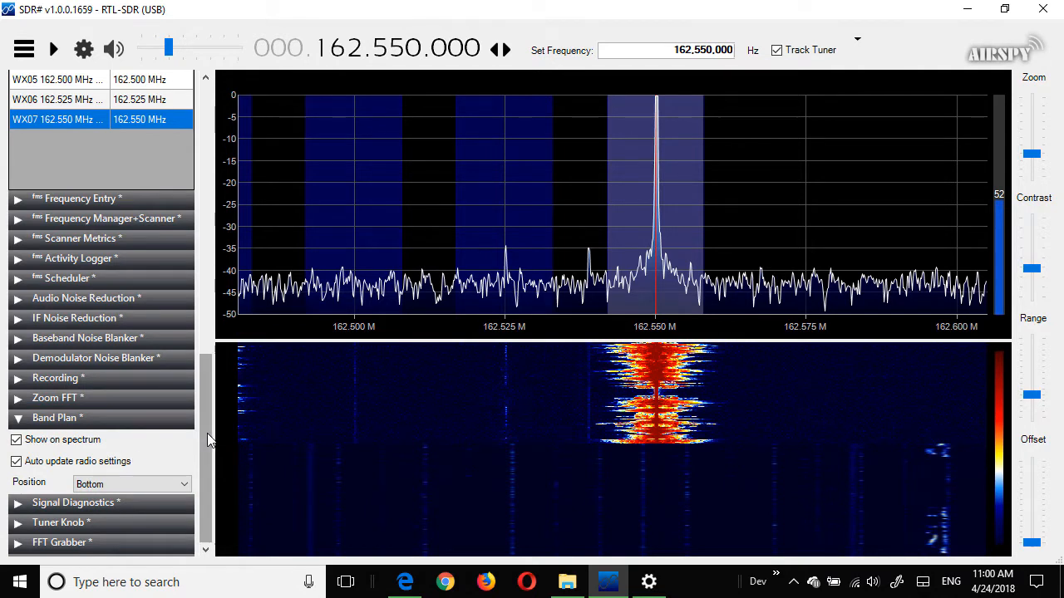
scroll("up", 3)
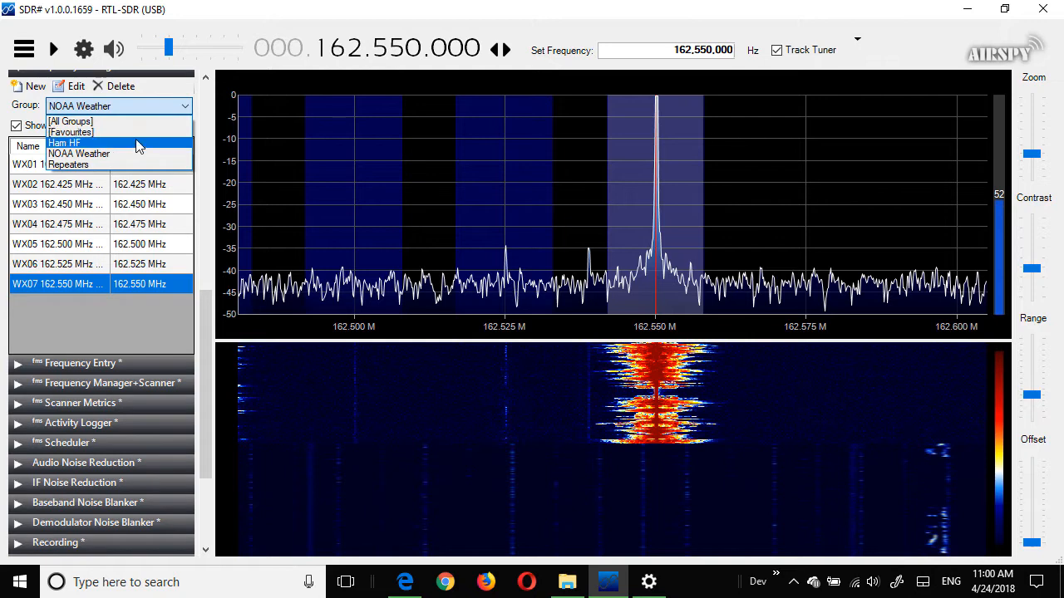
left_click(63, 142)
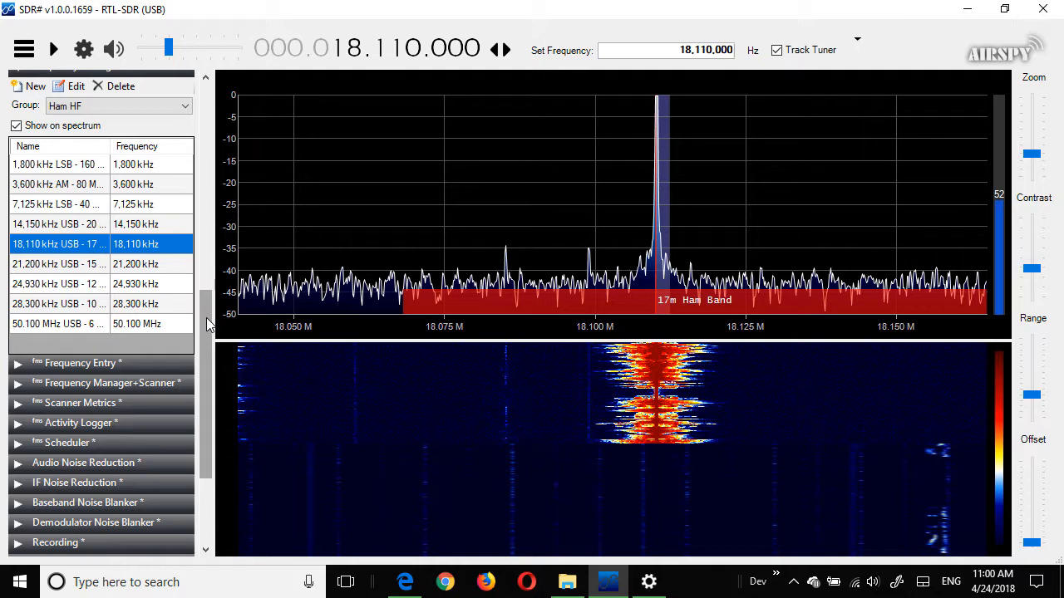
scroll("down", 3)
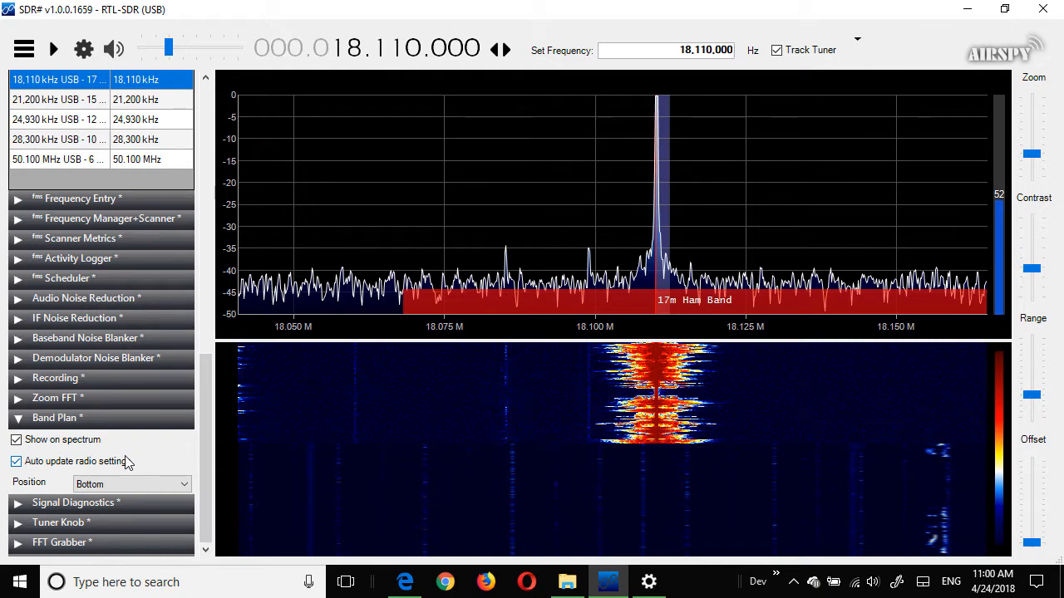
mouse_move(92, 449)
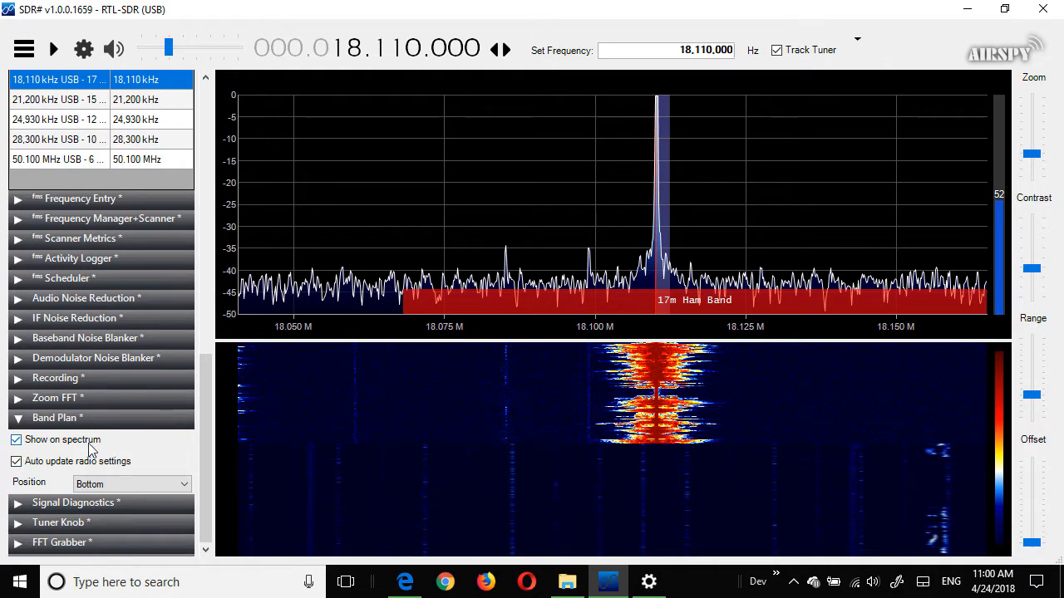
mouse_move(90, 449)
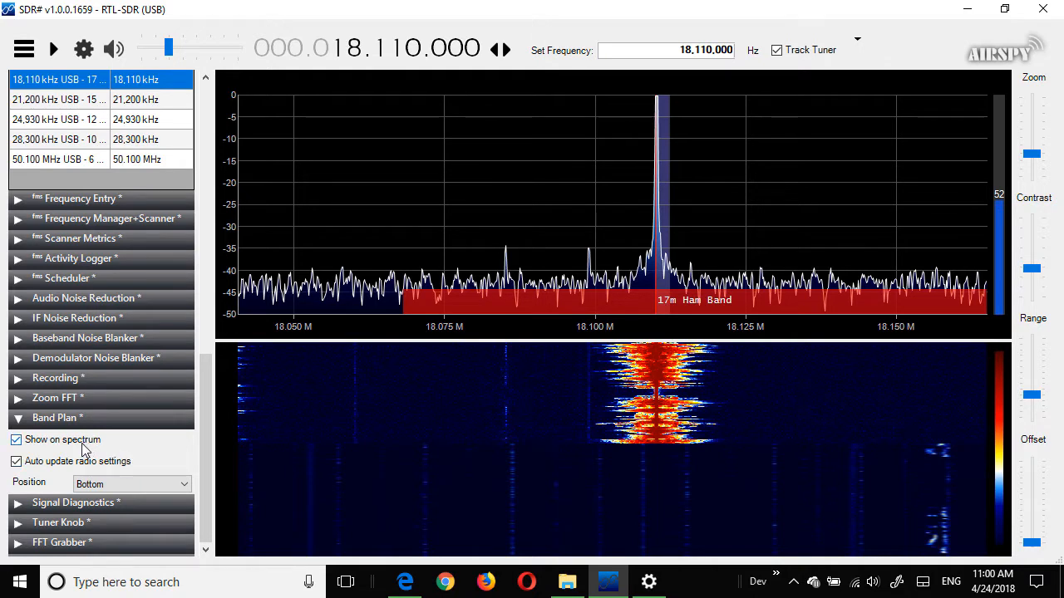
- Try the Frequency Stepper toolbar, then settle on the Mode Control layout with audio controls
scroll("down", 3)
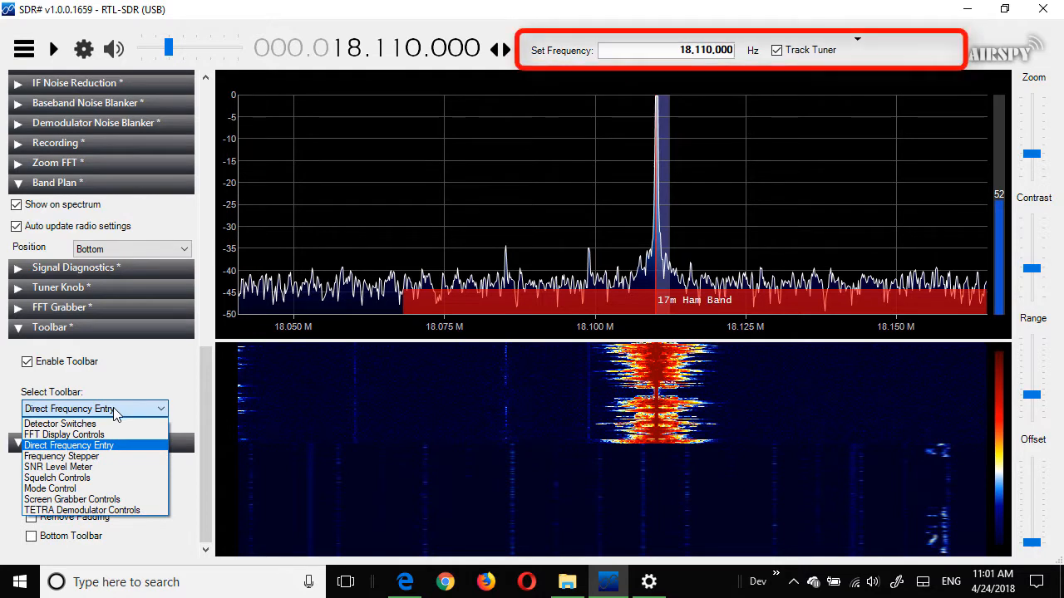
left_click(60, 456)
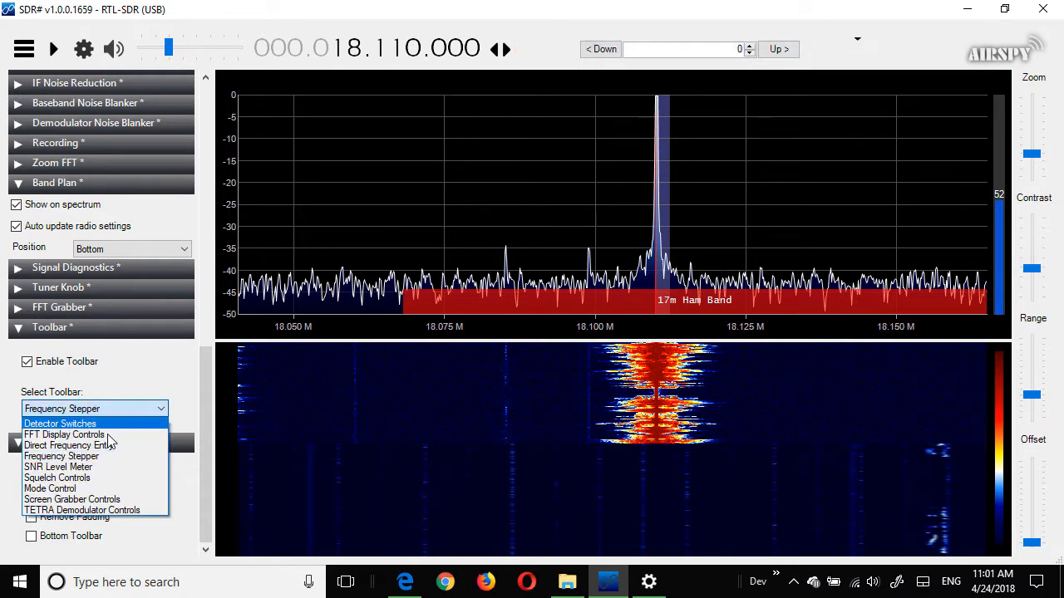
left_click(50, 488)
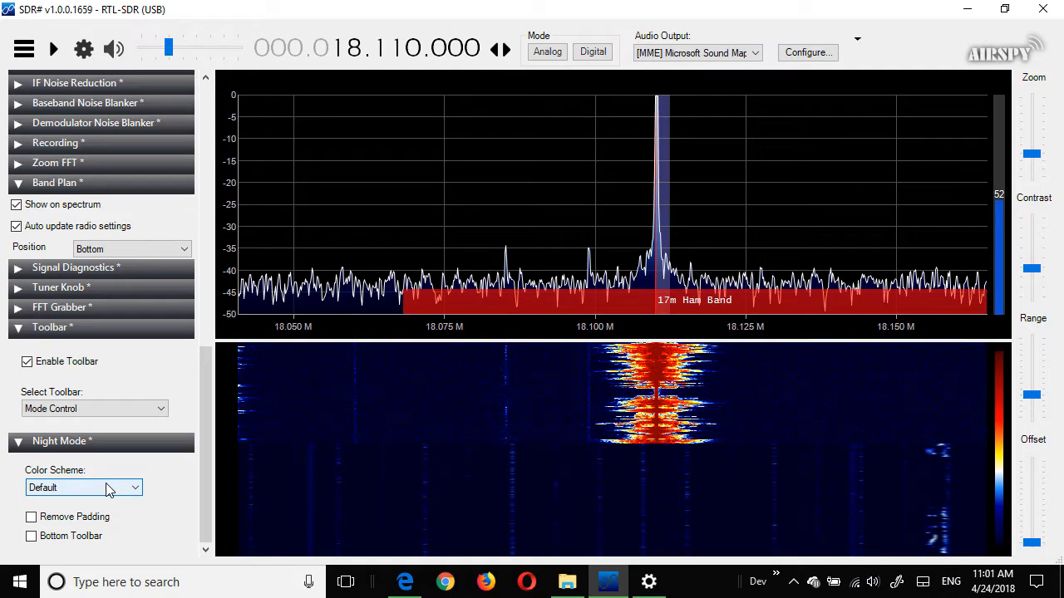
mouse_move(113, 424)
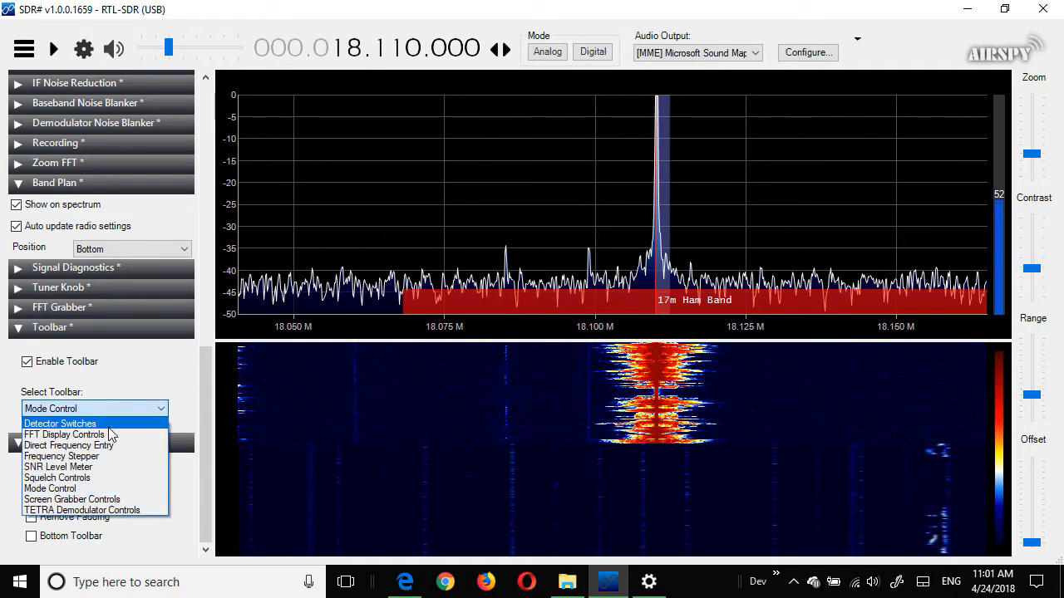
- Switch the toolbar to Detector Switches and set the Night Mode colour scheme to Black
left_click(60, 424)
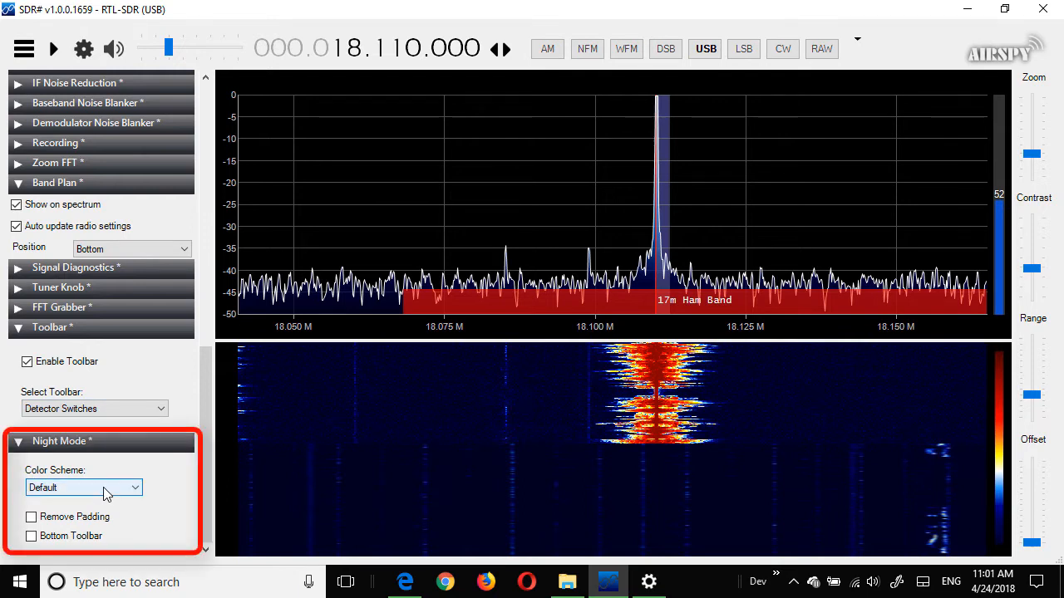
left_click(83, 489)
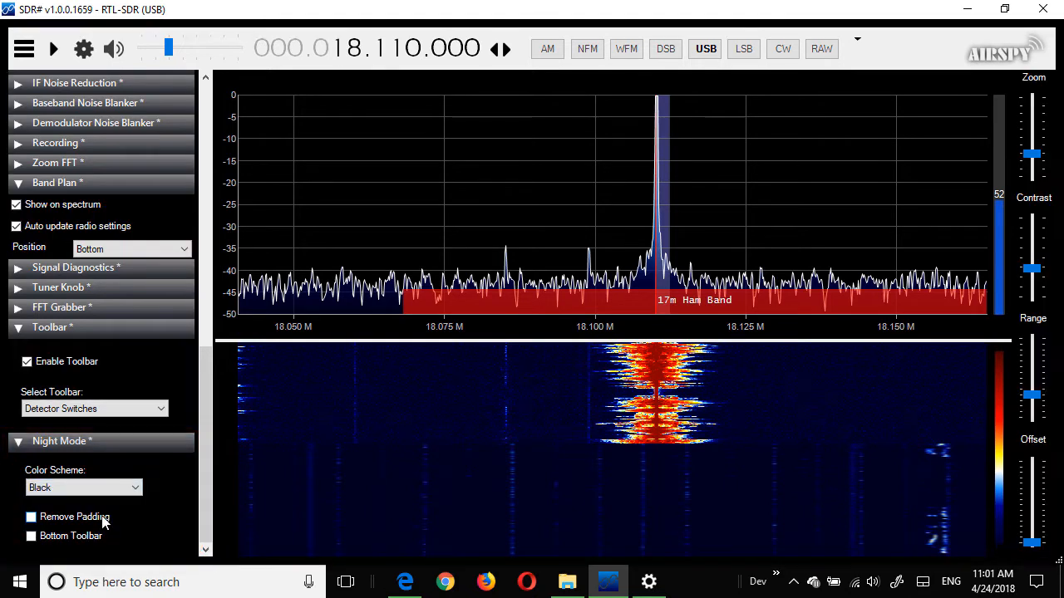